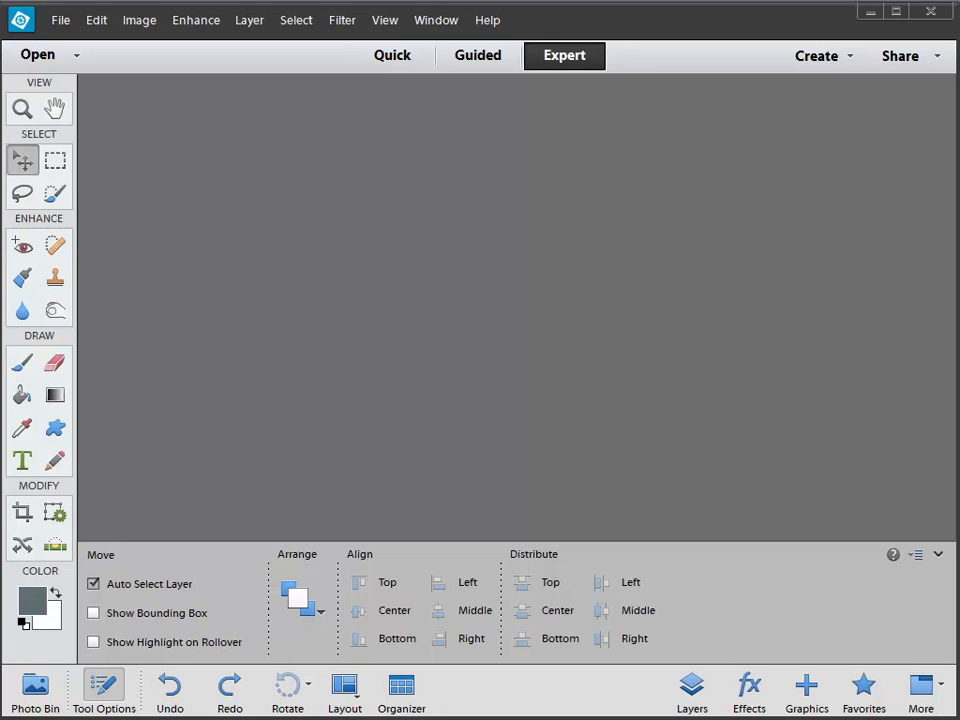
mouse_move(292, 242)
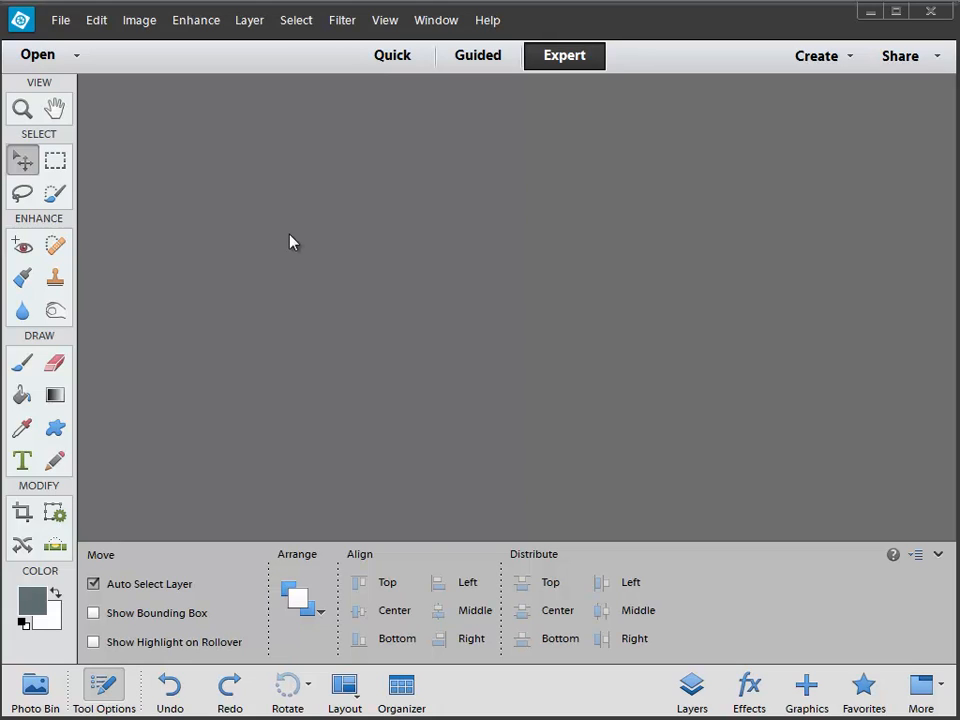
mouse_move(152, 58)
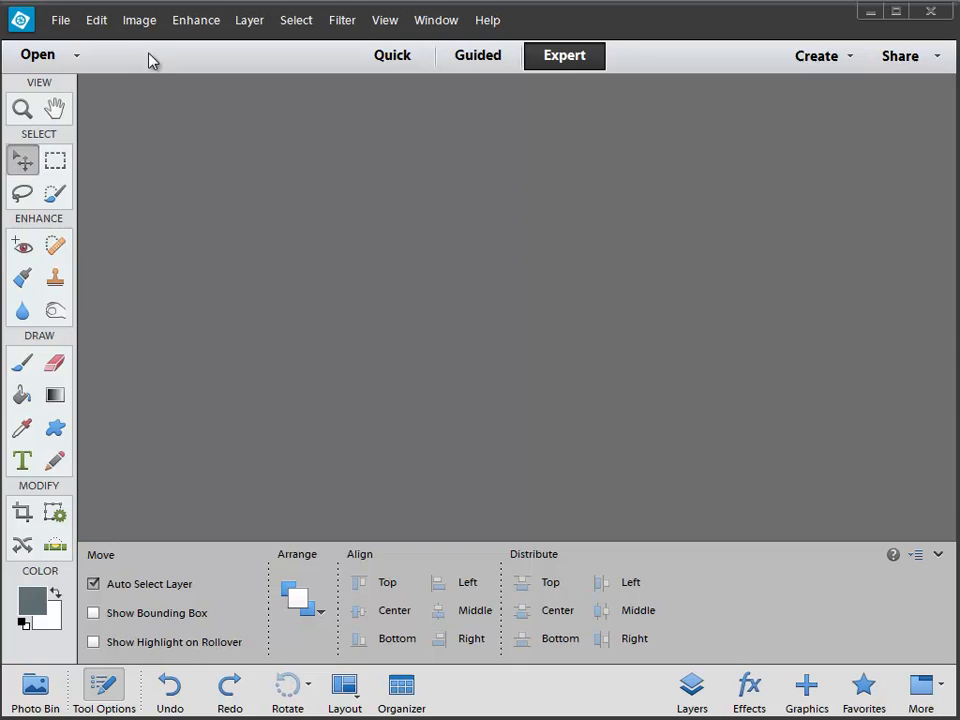
mouse_move(60, 20)
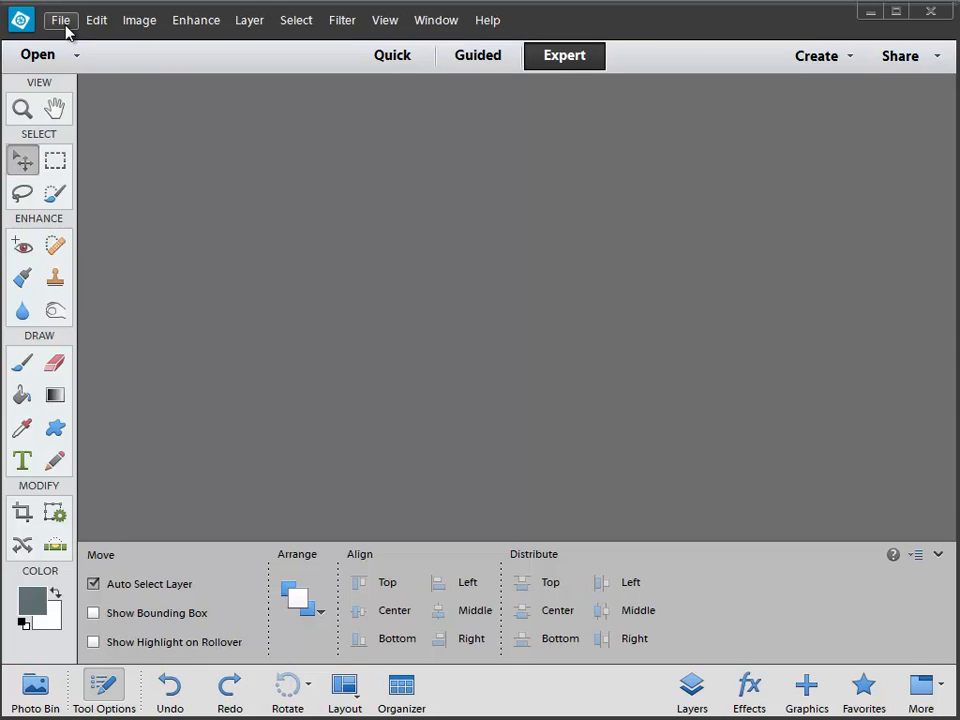
Open the File menu from the empty Expert workspace.
click(60, 20)
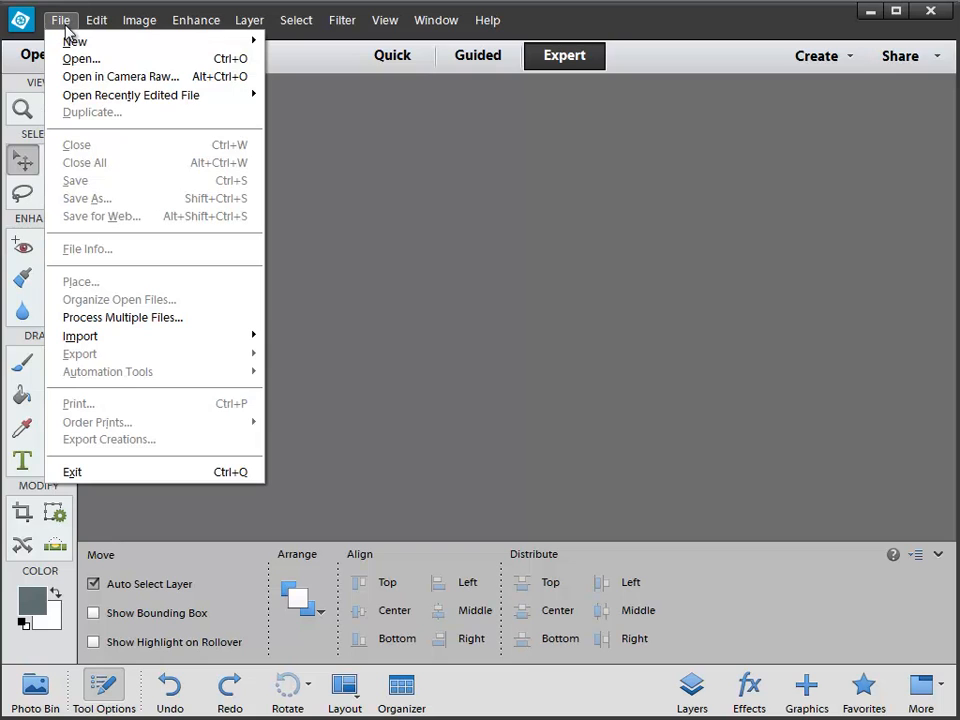
mouse_move(122, 316)
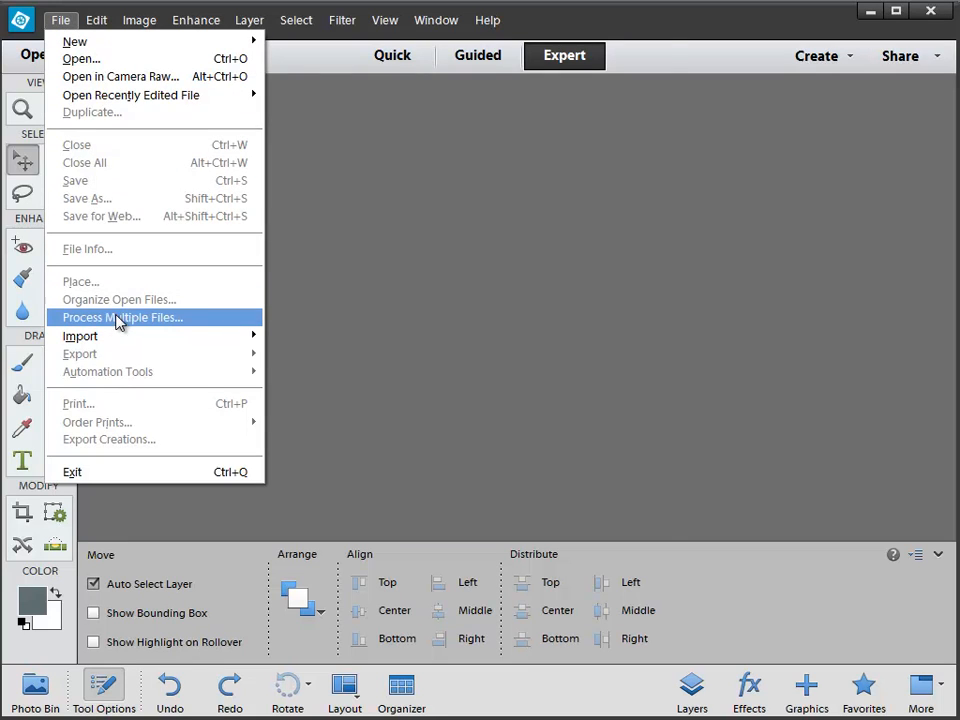
Start Process Multiple Files to reach the batch settings dialog.
click(122, 316)
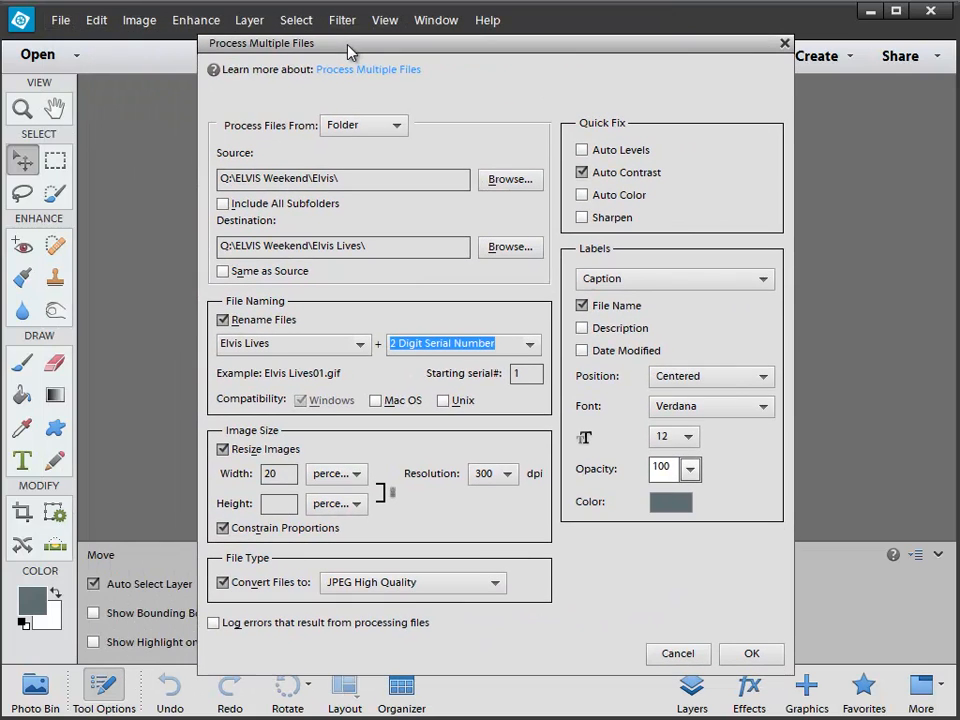
mouse_move(162, 264)
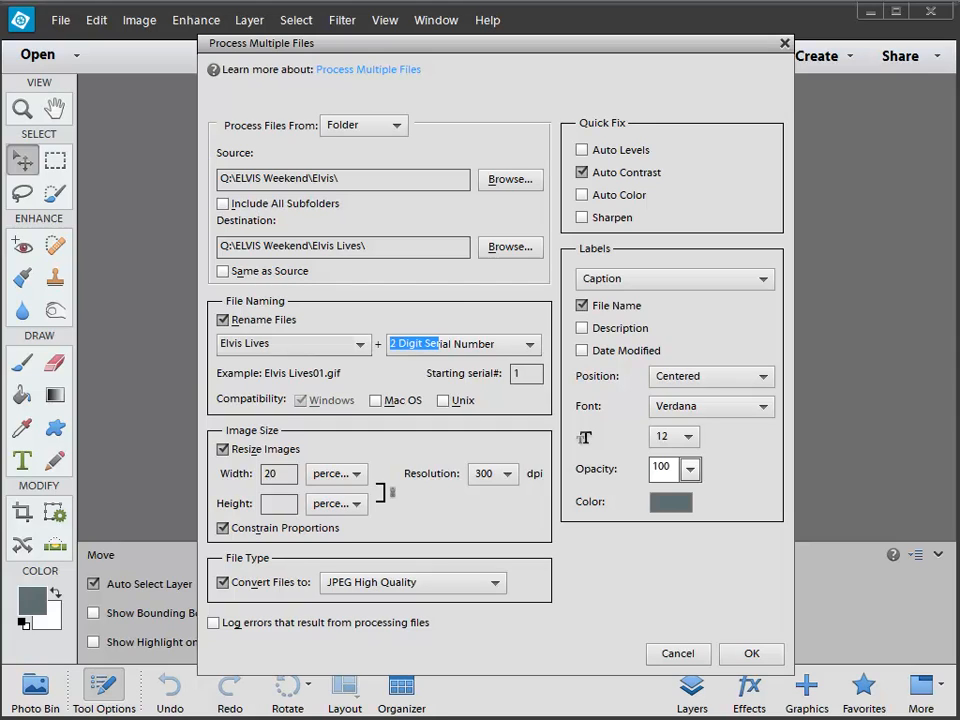
mouse_move(474, 152)
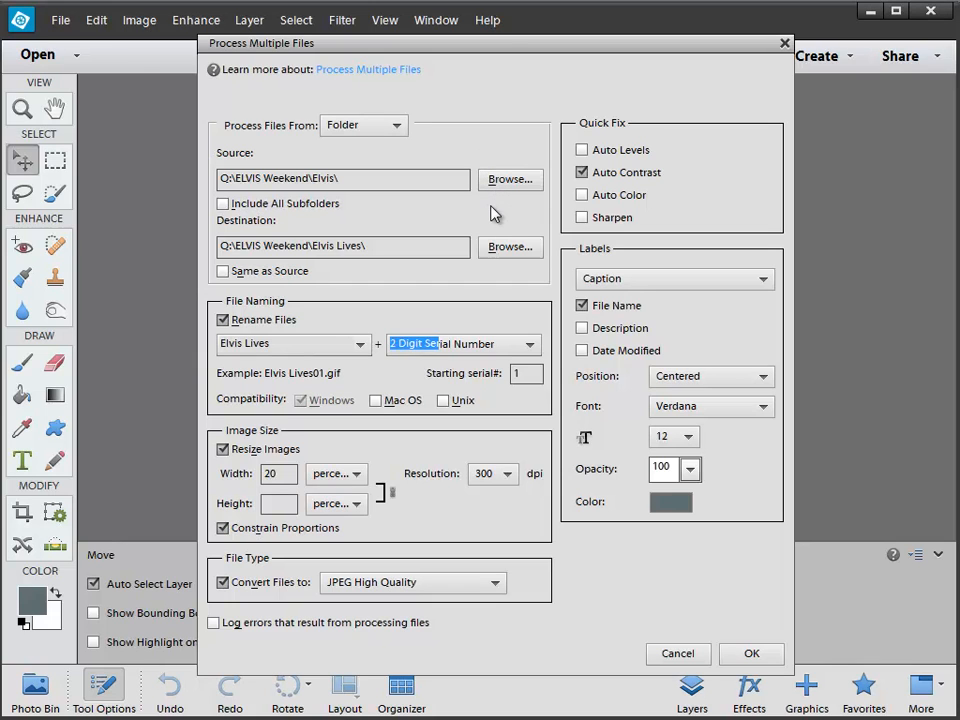
click(510, 180)
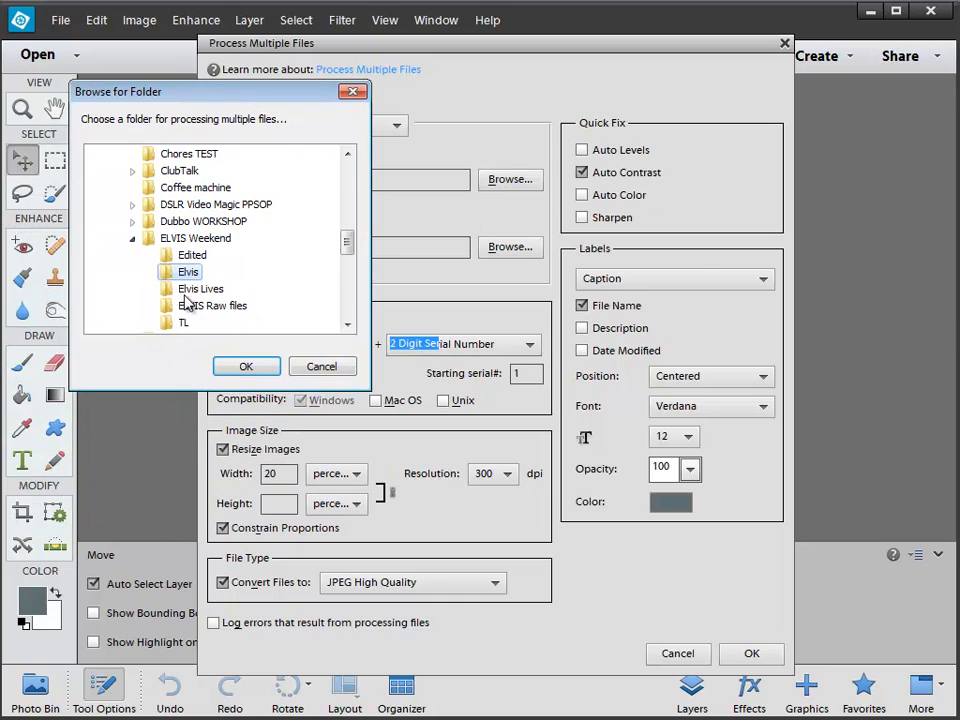
click(246, 364)
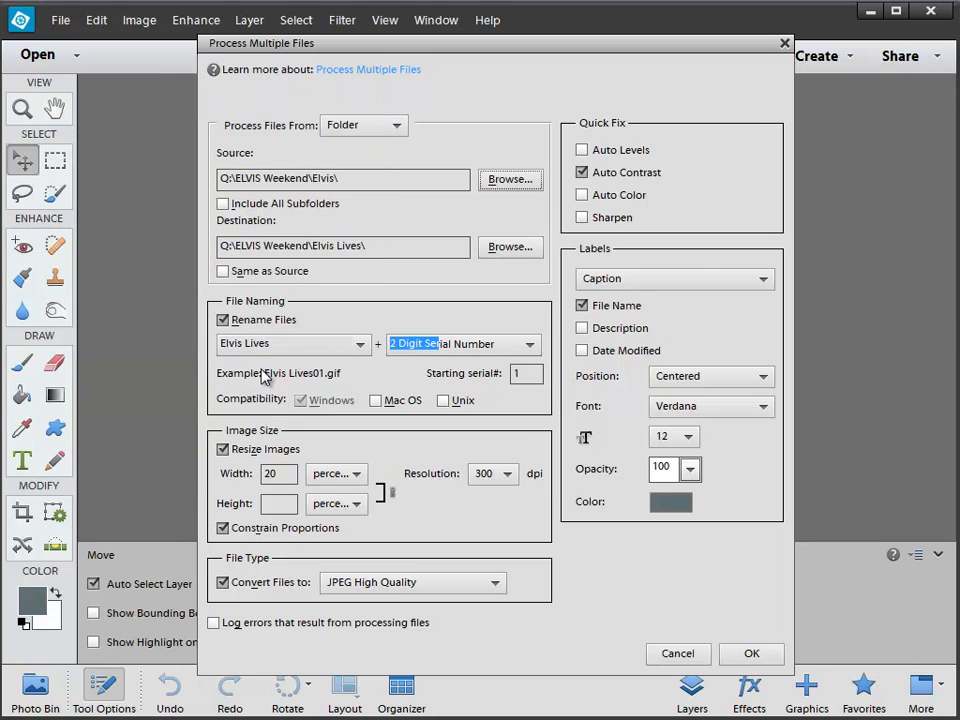
mouse_move(332, 304)
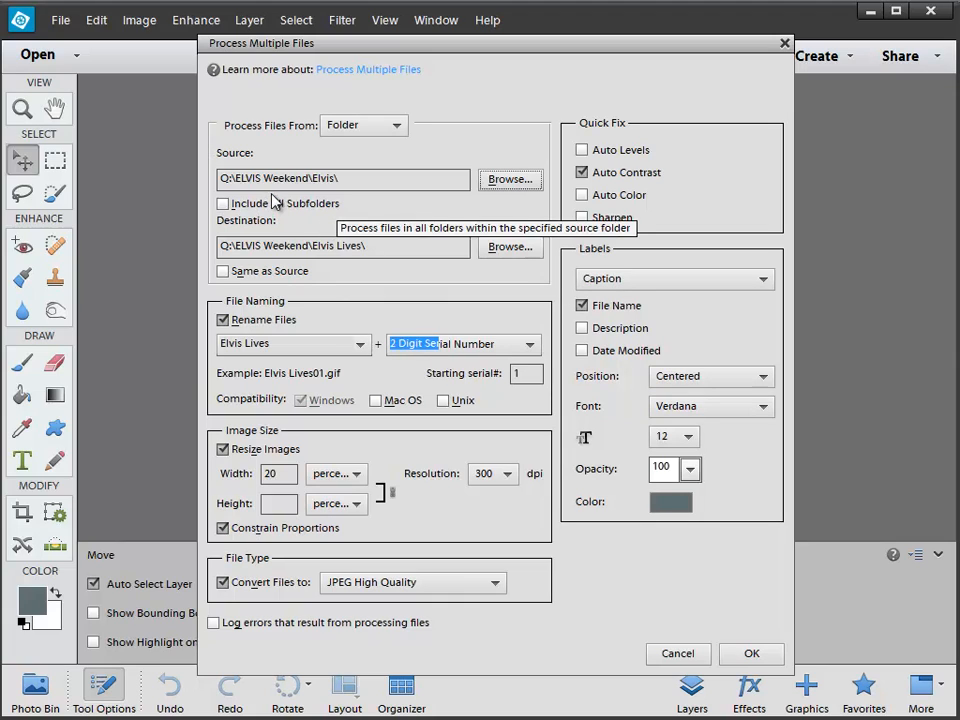
mouse_move(260, 276)
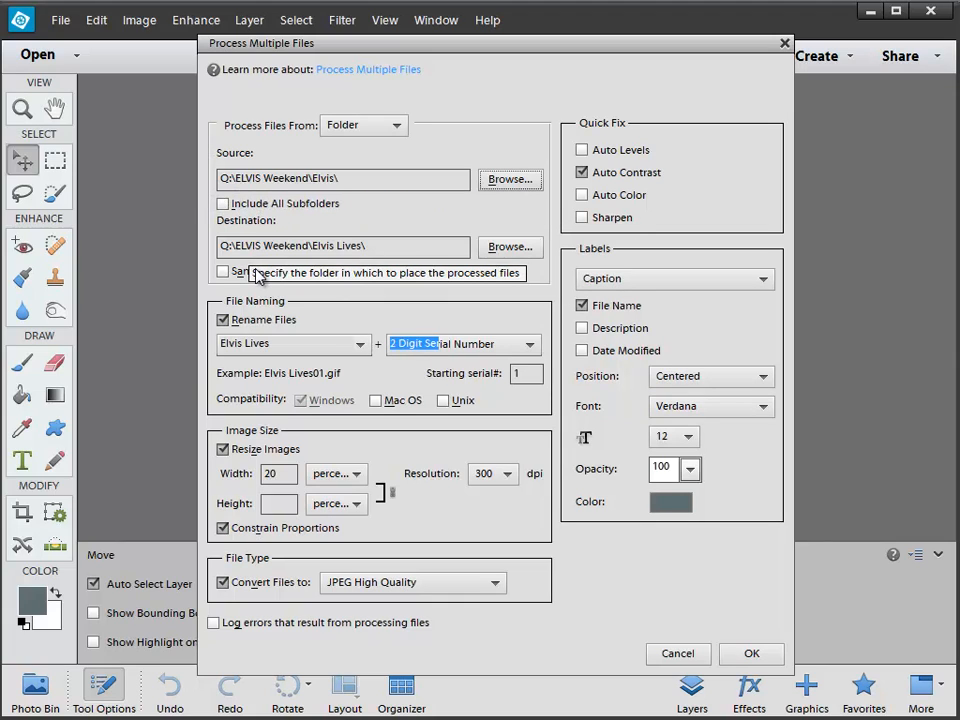
mouse_move(260, 272)
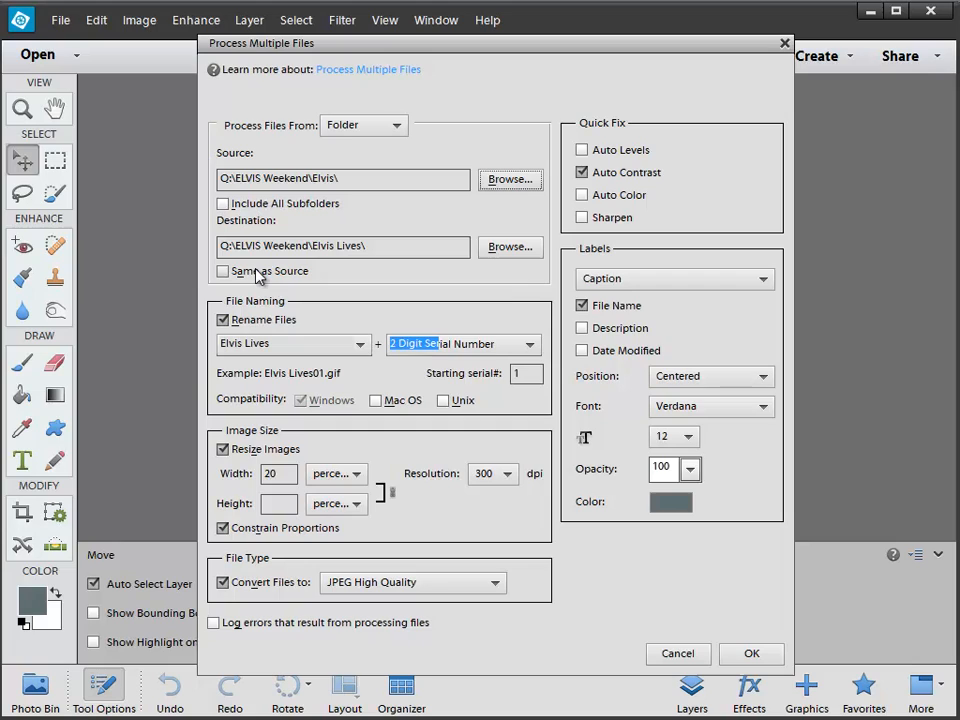
mouse_move(224, 272)
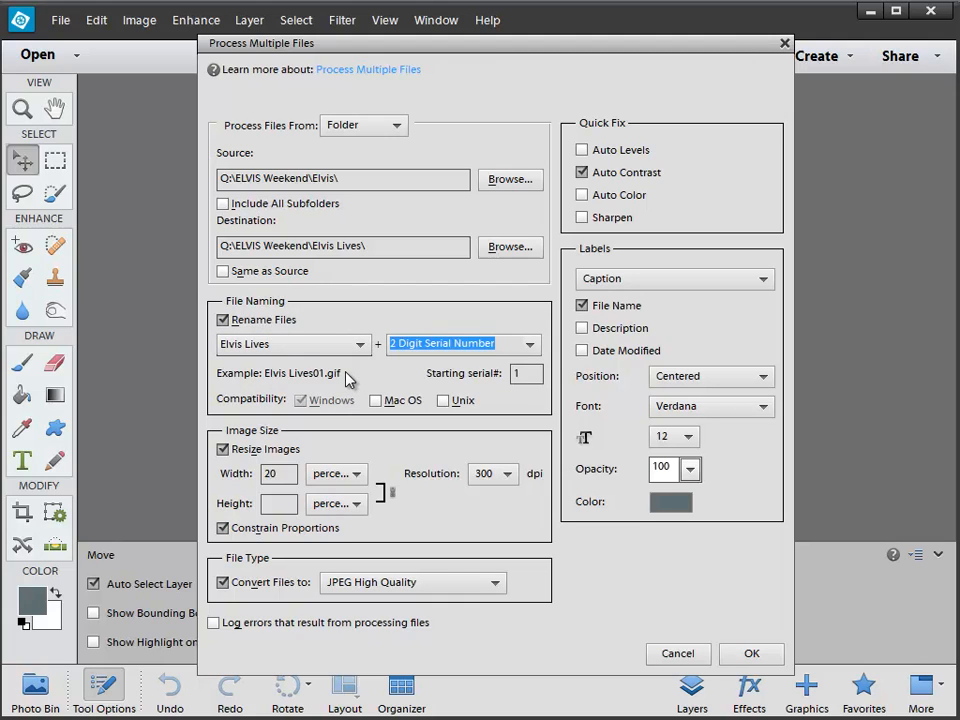
mouse_move(344, 380)
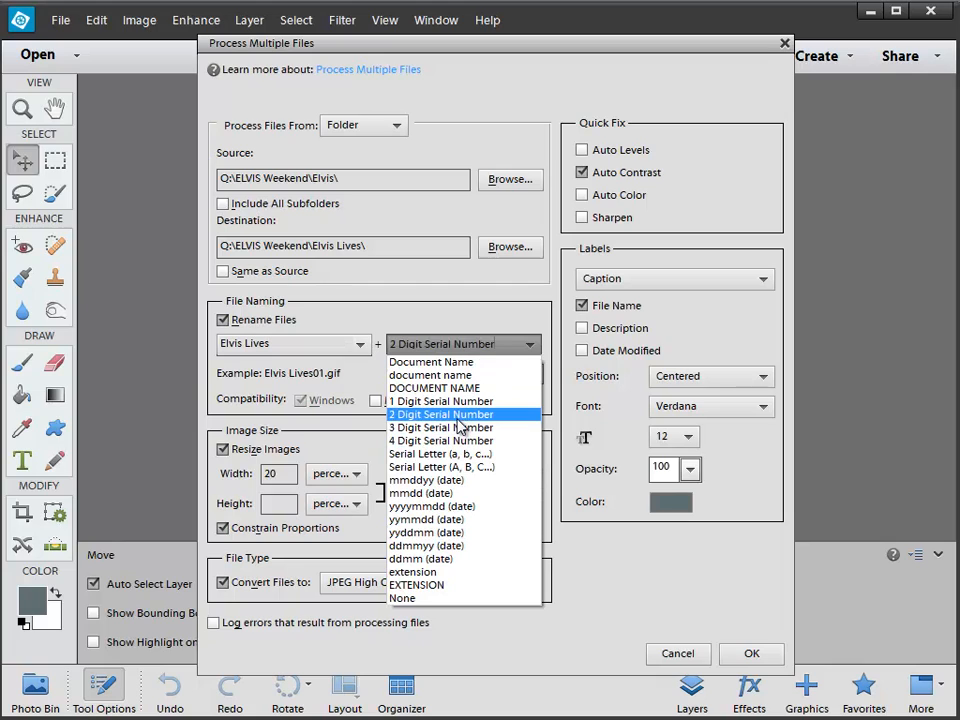
click(440, 414)
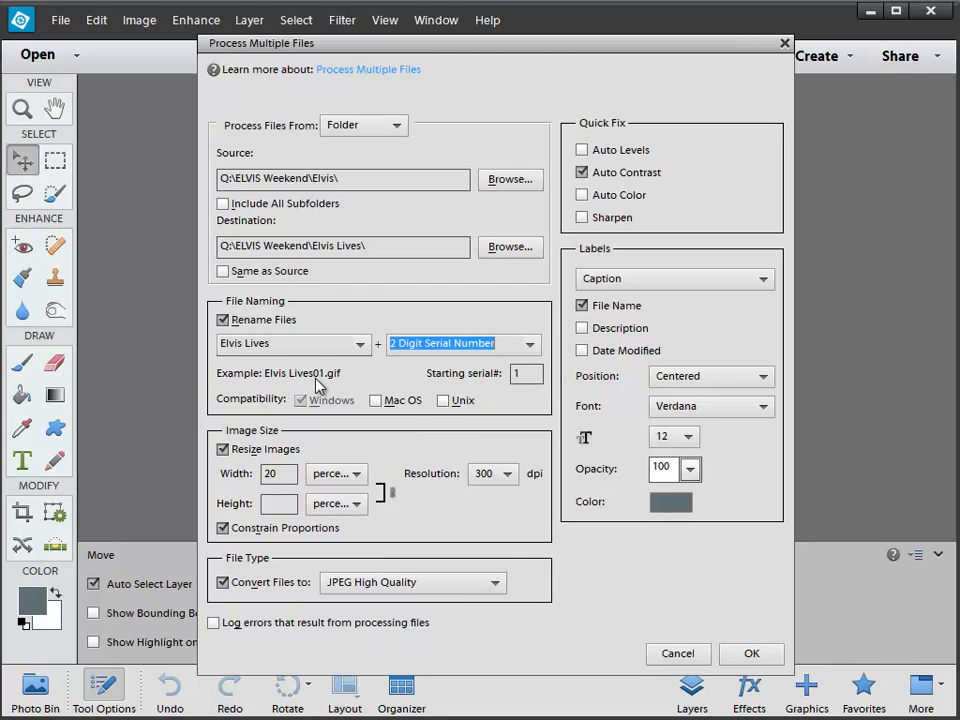
mouse_move(320, 384)
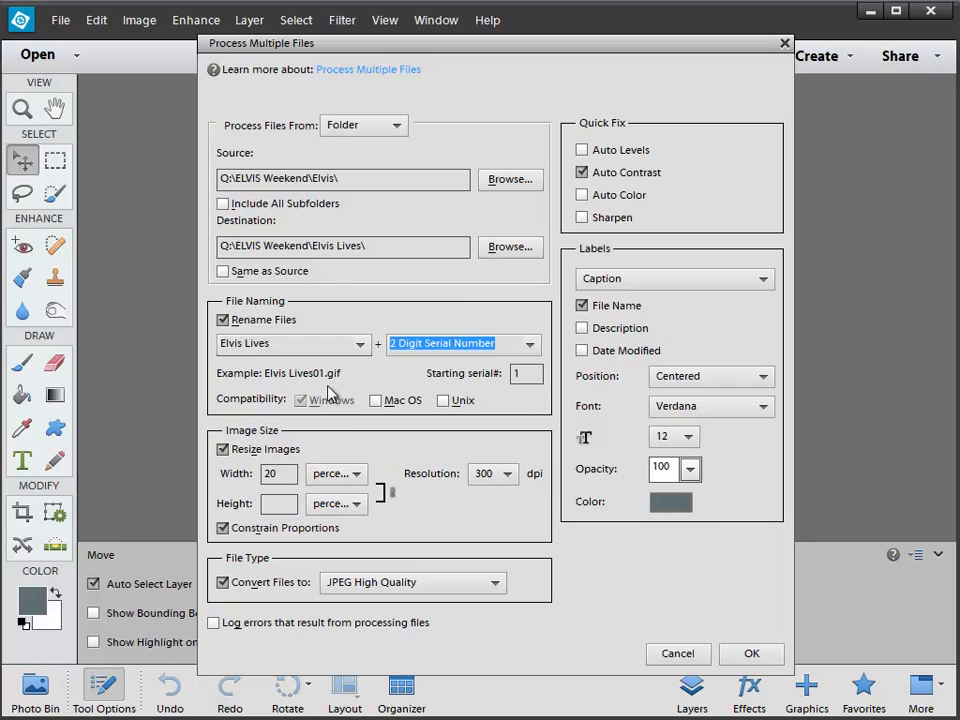
mouse_move(244, 428)
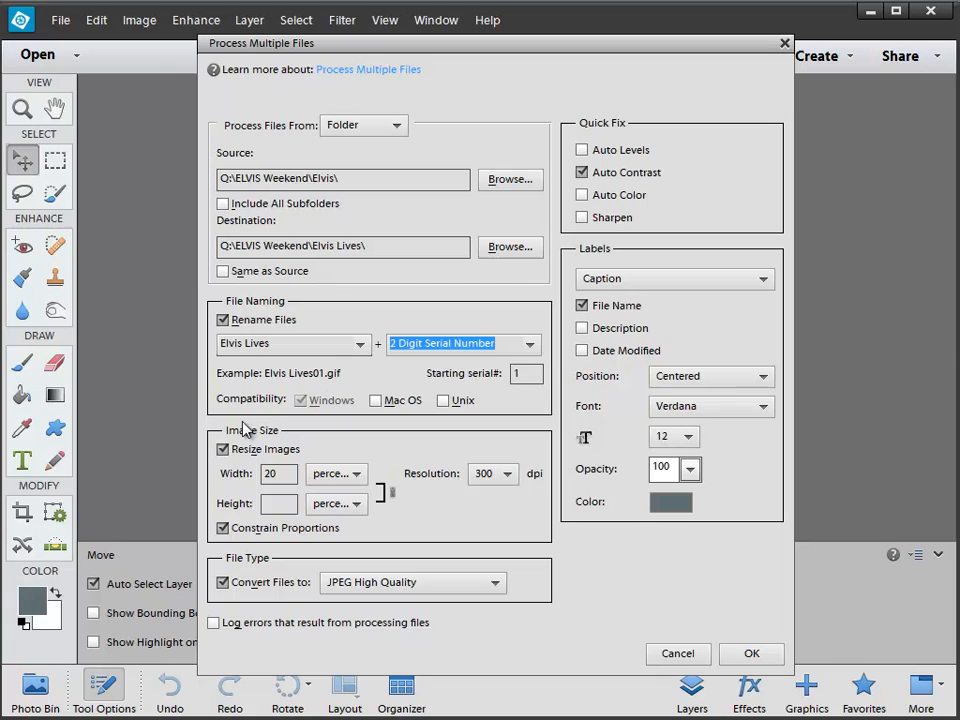
mouse_move(344, 530)
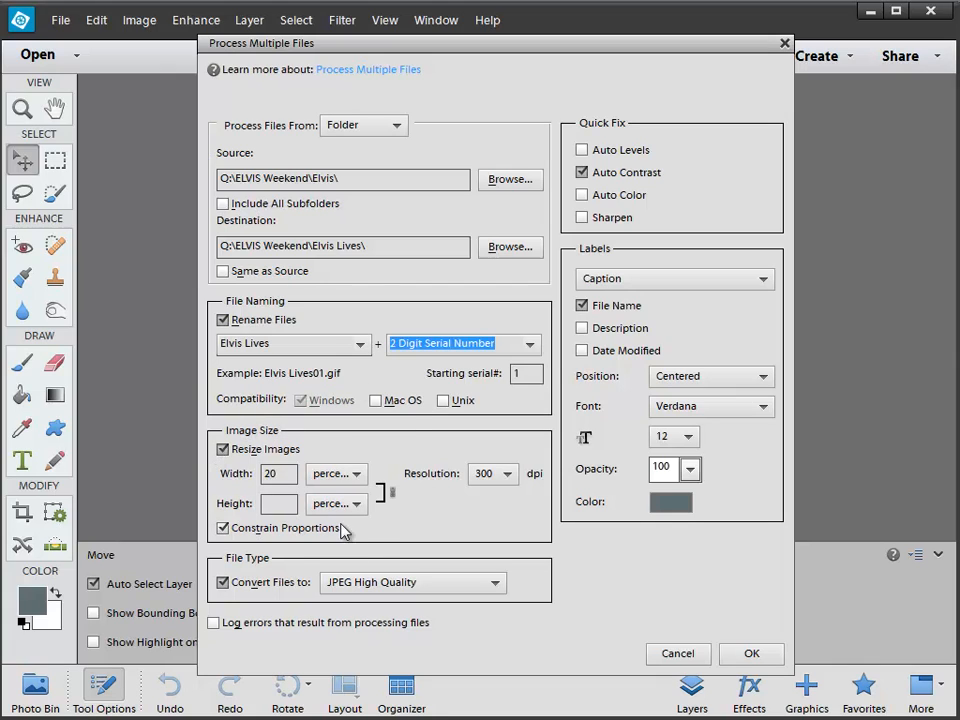
mouse_move(196, 456)
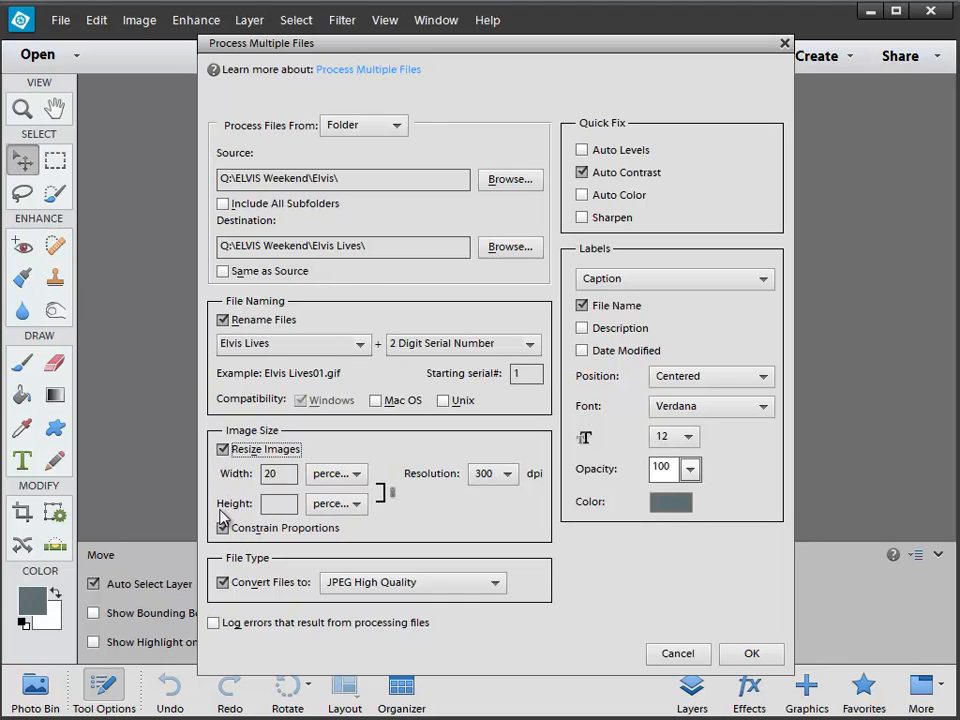
Set the batch resize width to 20 measured in percent, keeping proportions constrained.
click(356, 472)
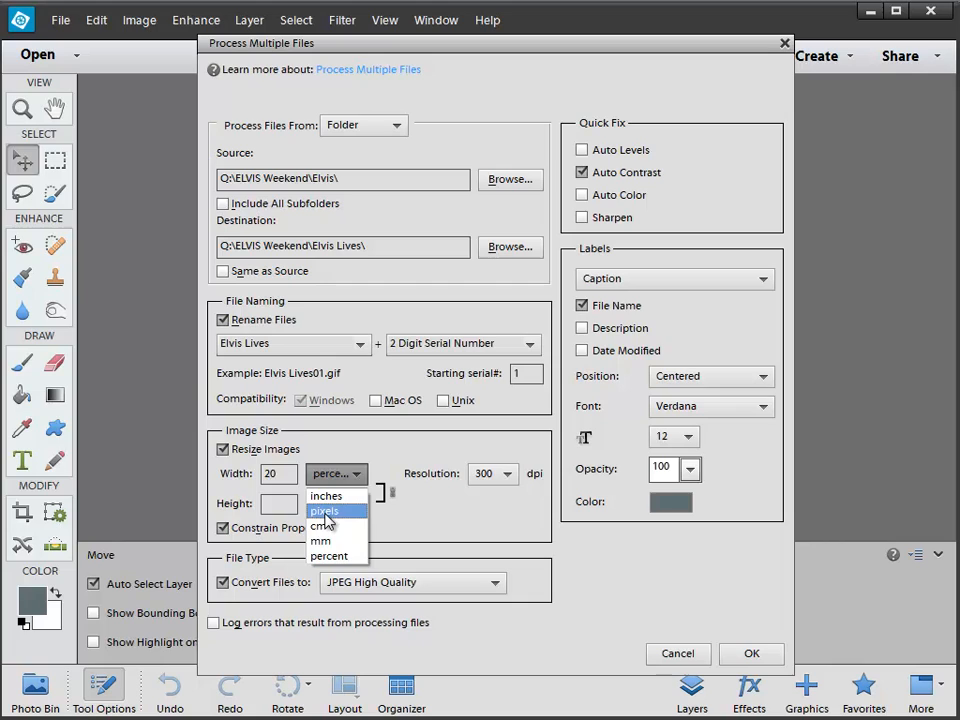
click(324, 512)
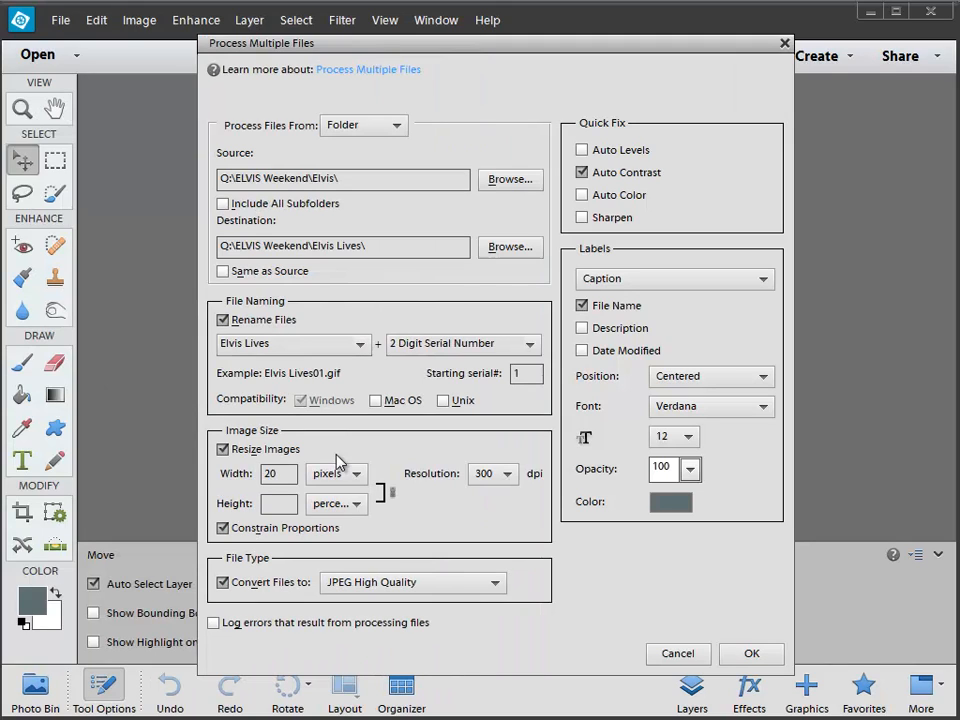
click(280, 472)
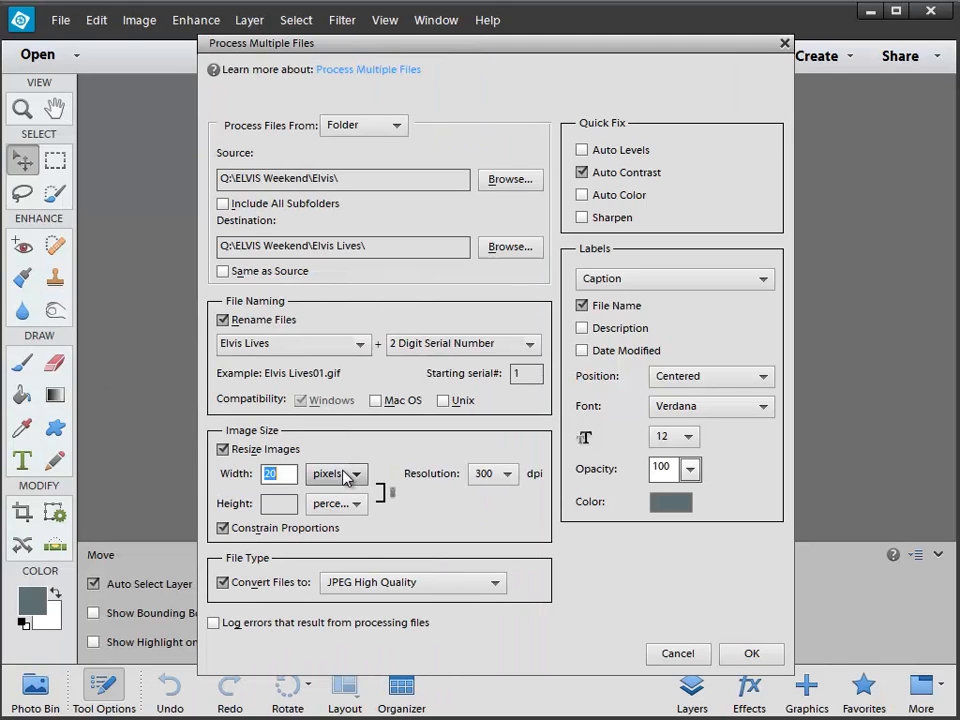
click(356, 472)
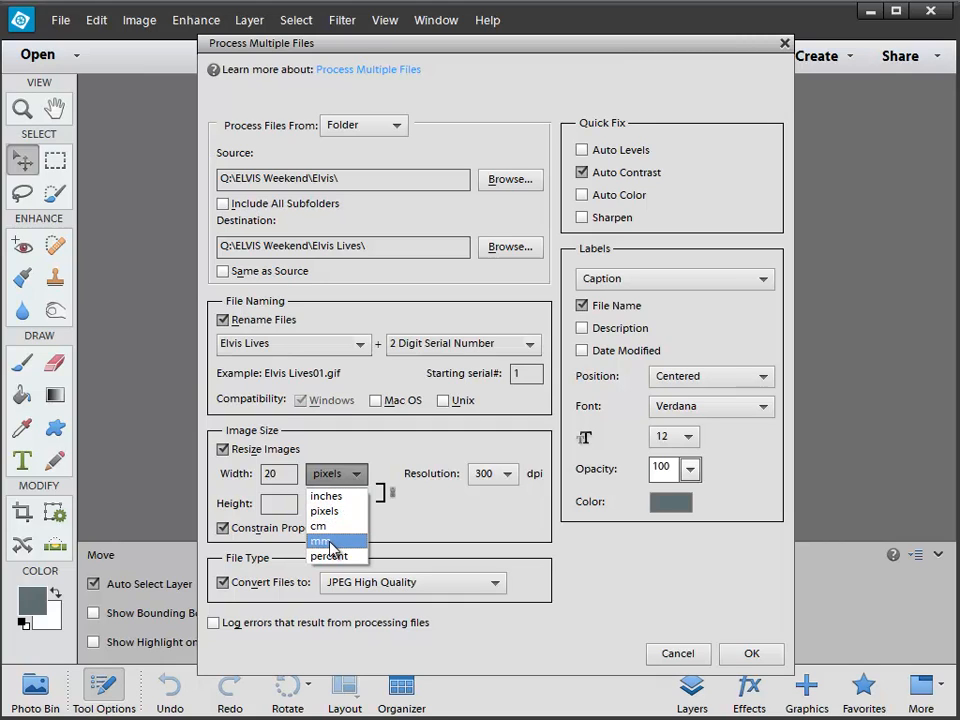
click(330, 556)
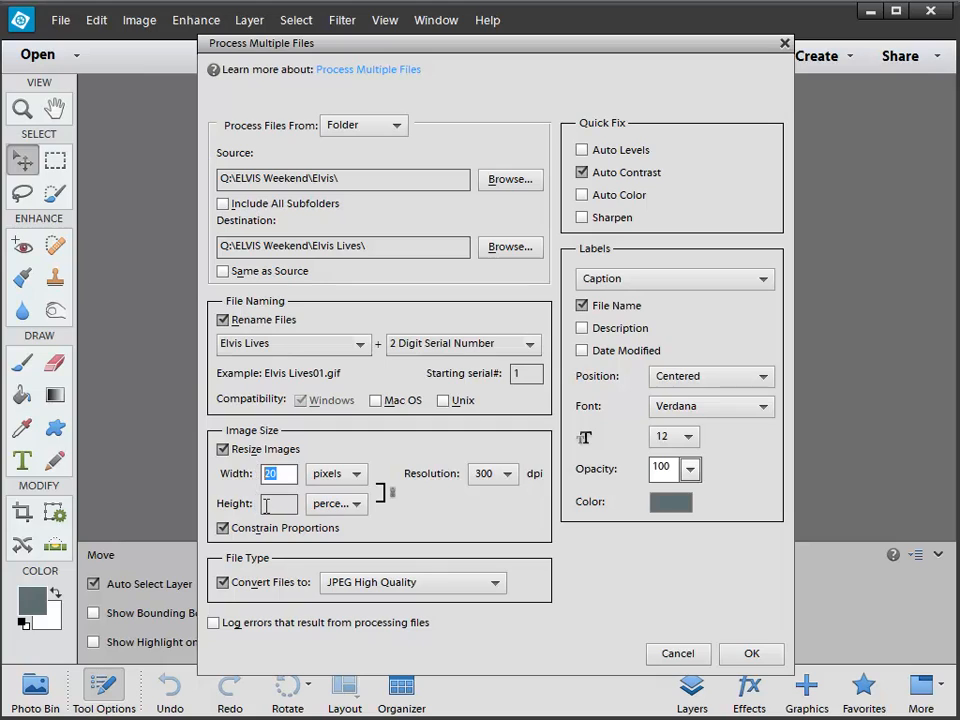
mouse_move(278, 504)
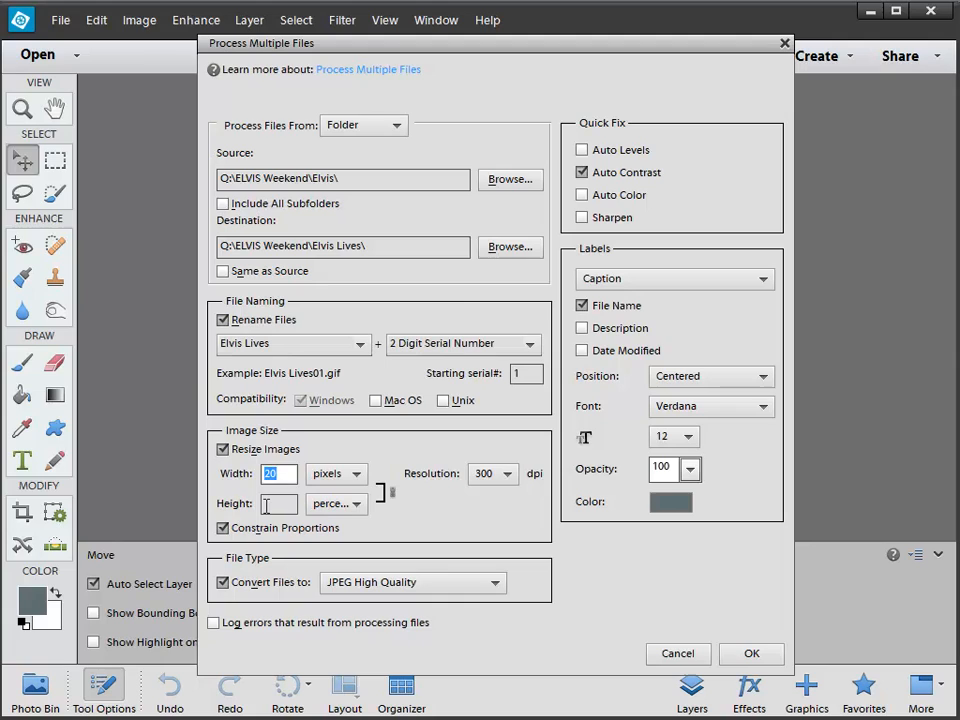
click(360, 474)
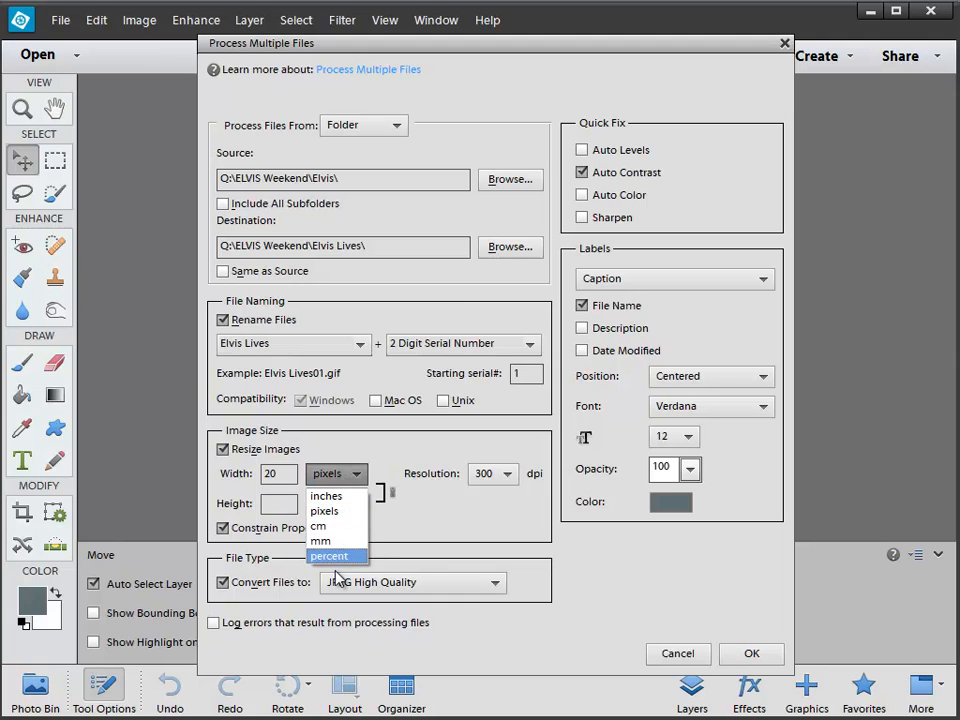
click(328, 556)
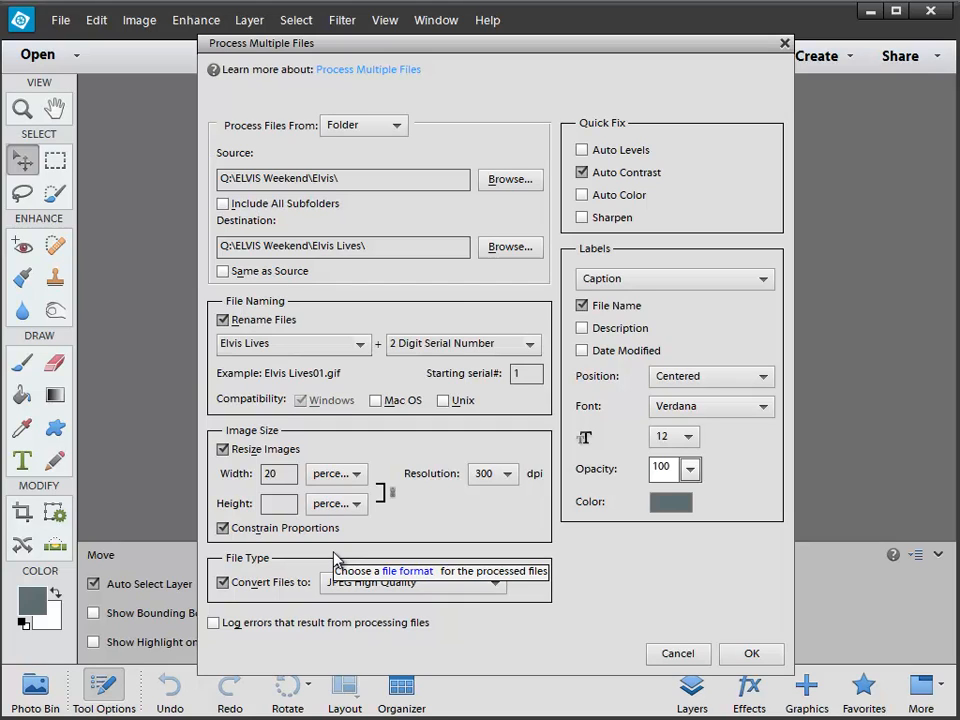
mouse_move(336, 560)
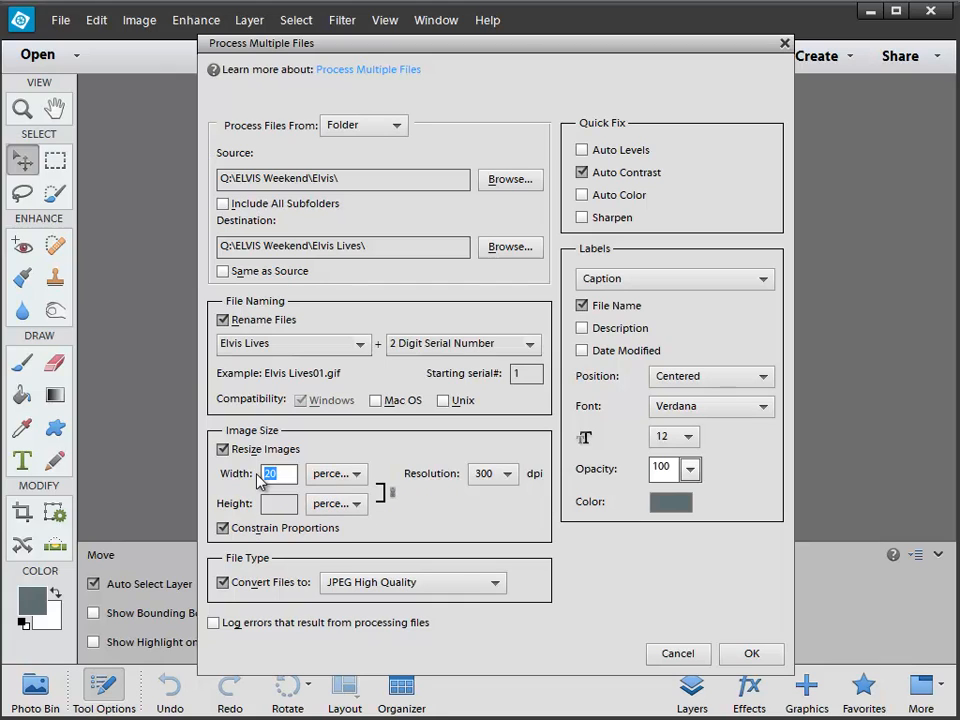
Change the batch output resolution from 300 to 150 dpi.
click(506, 472)
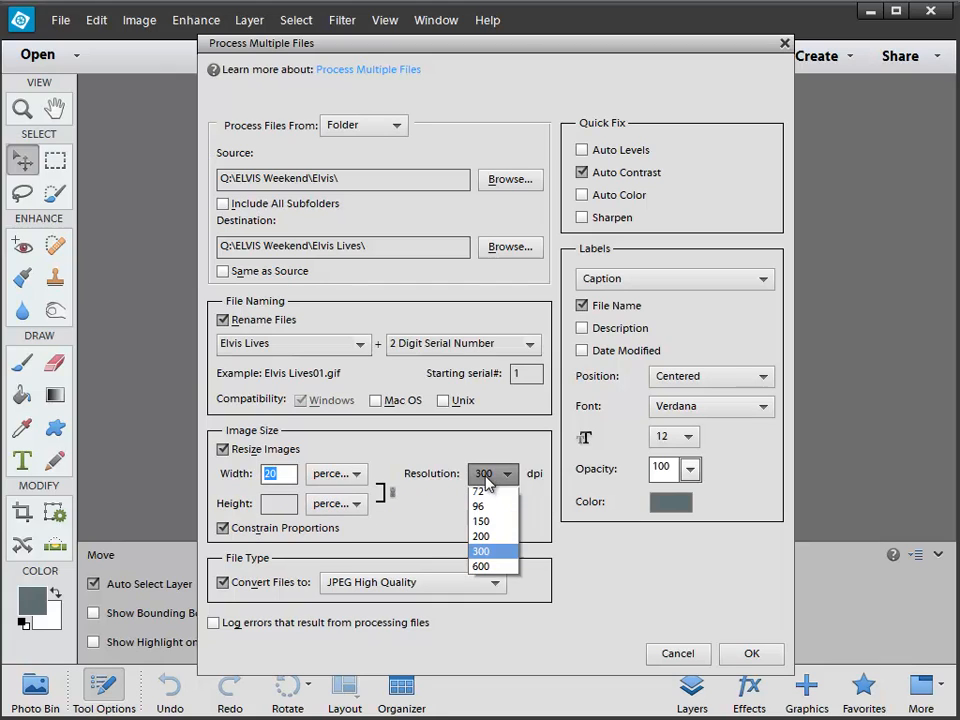
click(482, 520)
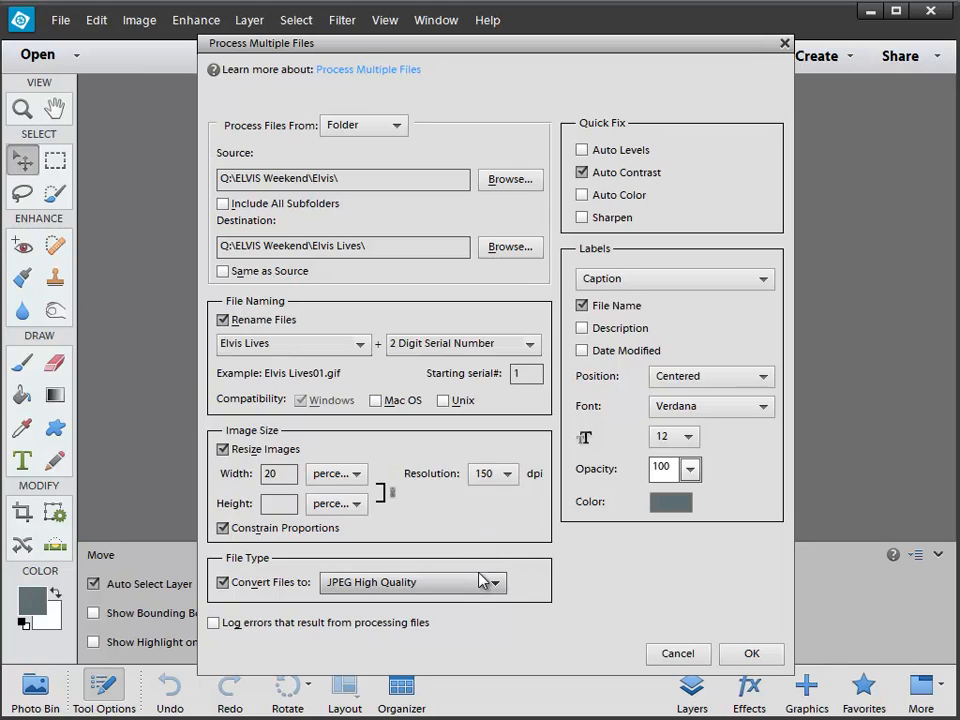
mouse_move(484, 582)
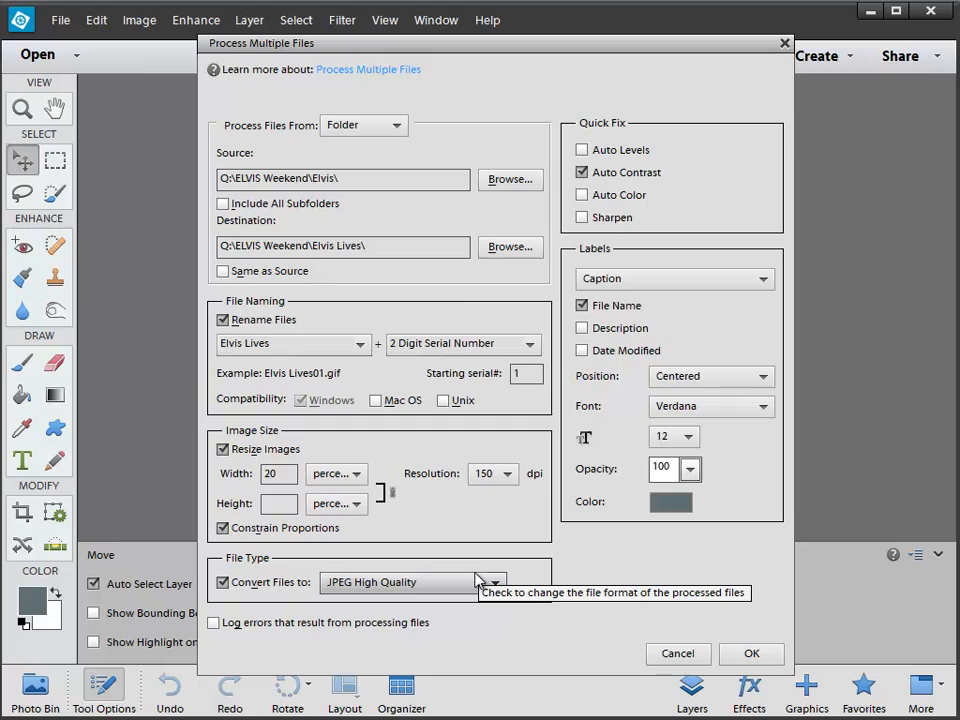
mouse_move(458, 584)
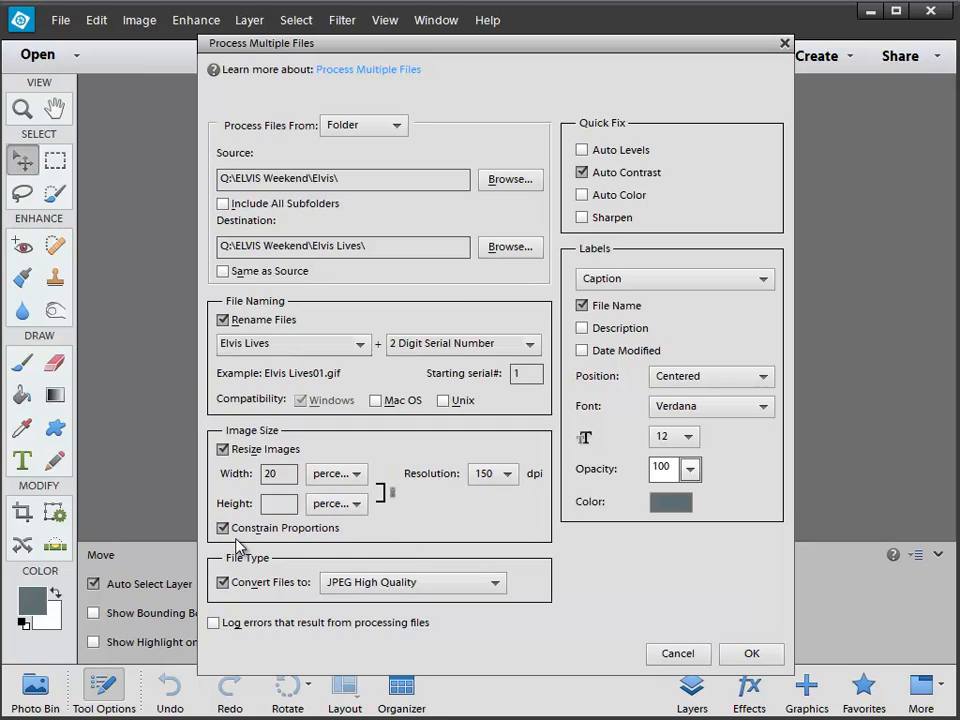
mouse_move(224, 528)
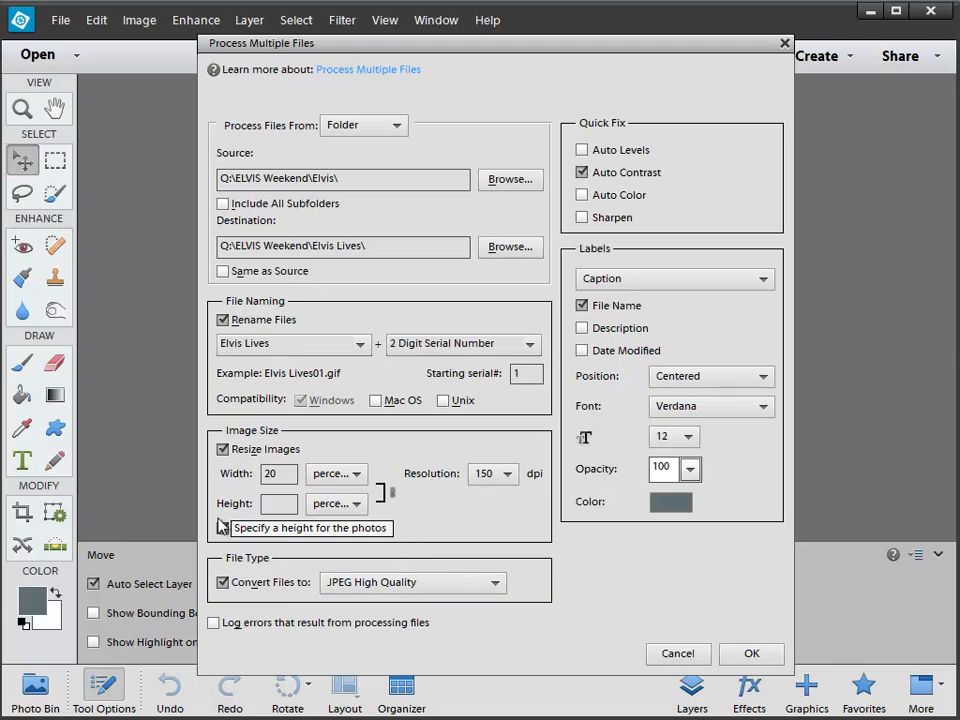
click(224, 528)
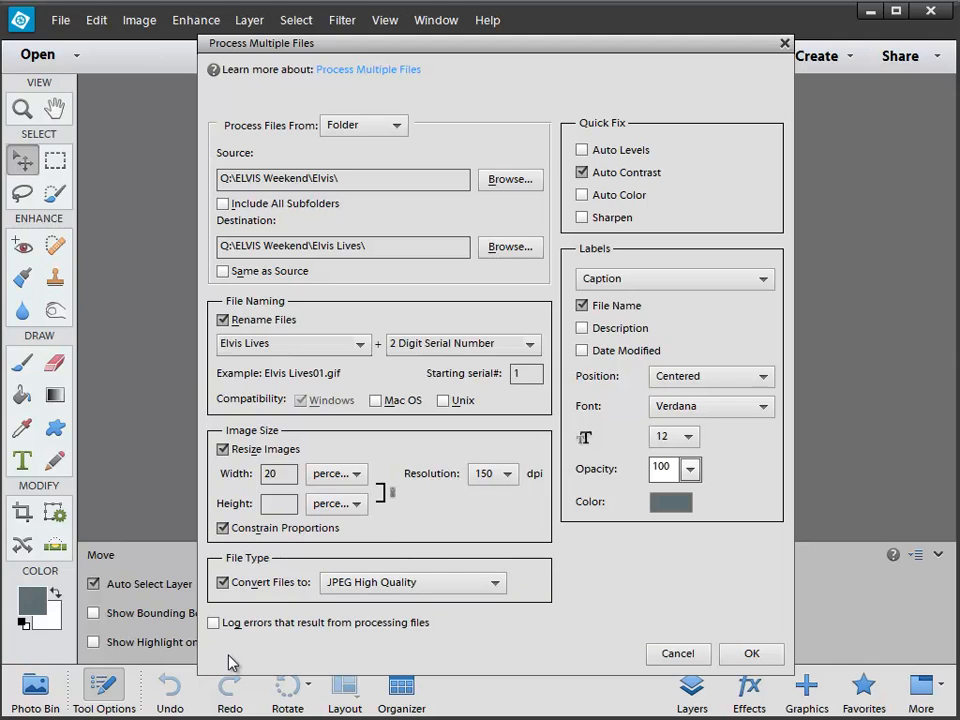
mouse_move(224, 528)
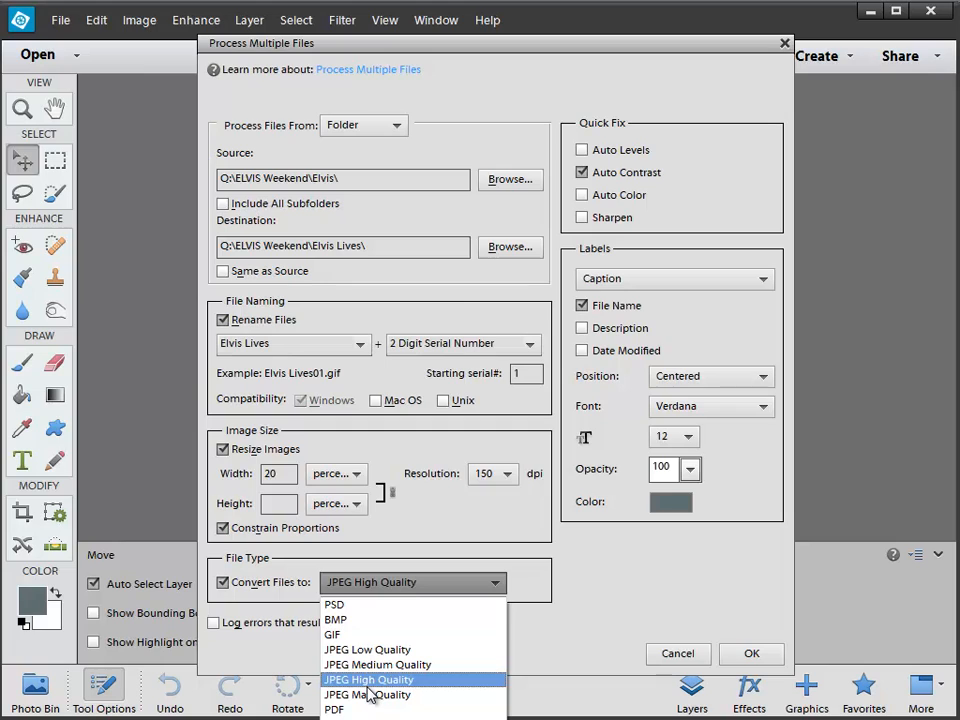
mouse_move(340, 610)
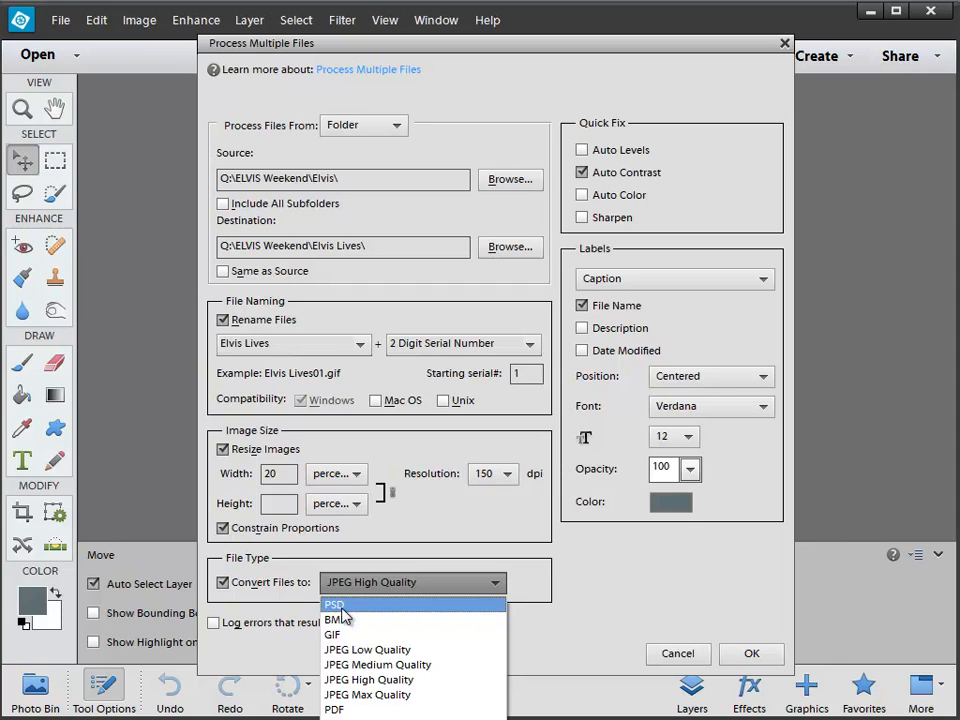
mouse_move(452, 54)
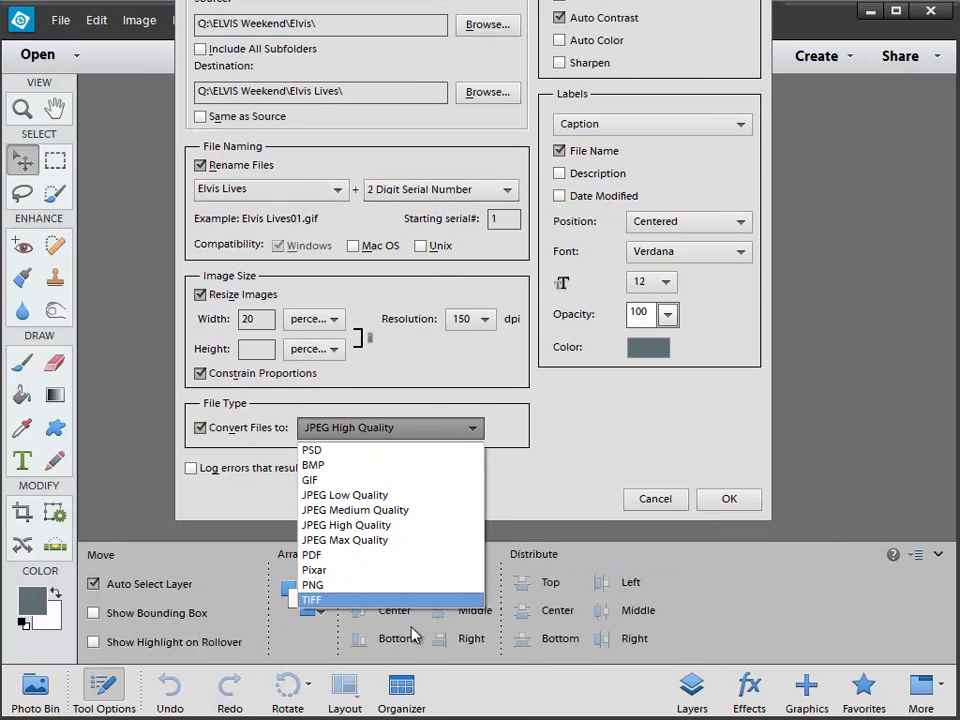
mouse_move(356, 510)
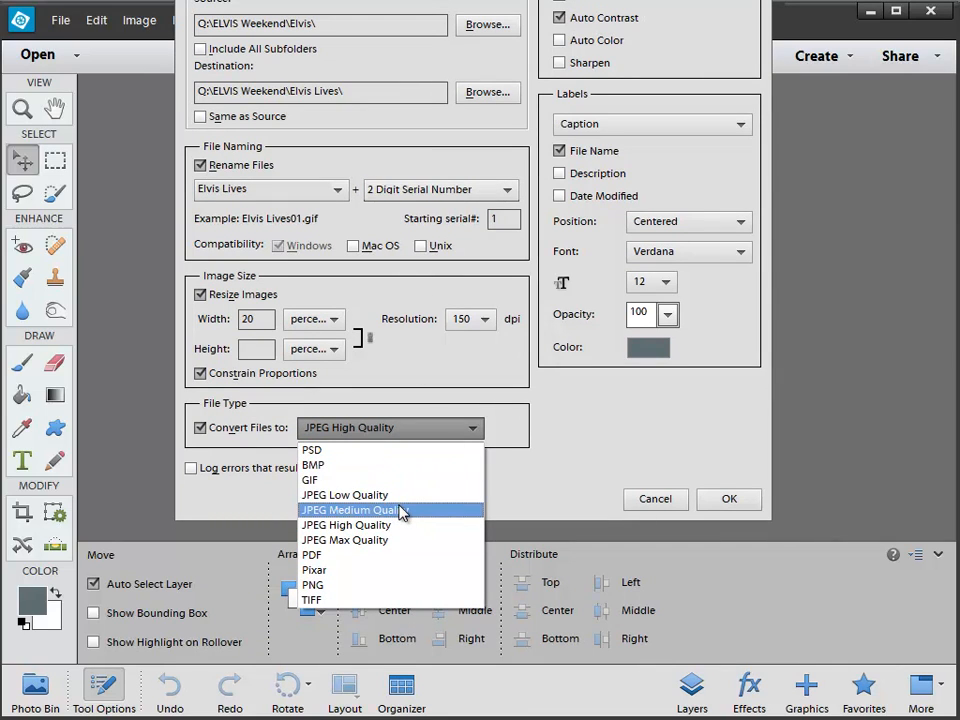
mouse_move(400, 524)
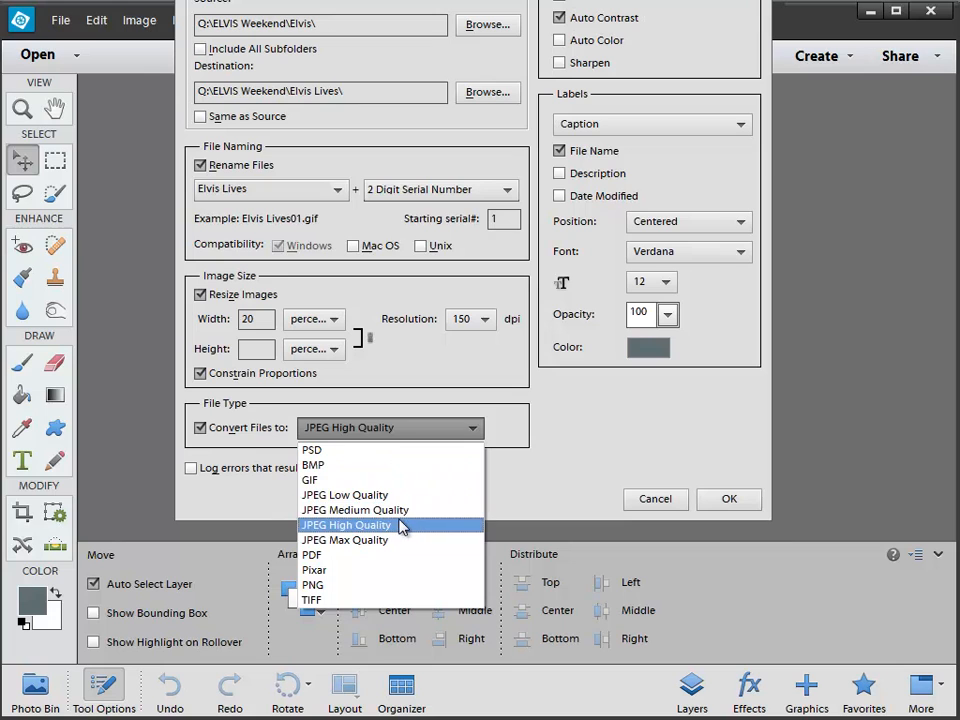
click(346, 524)
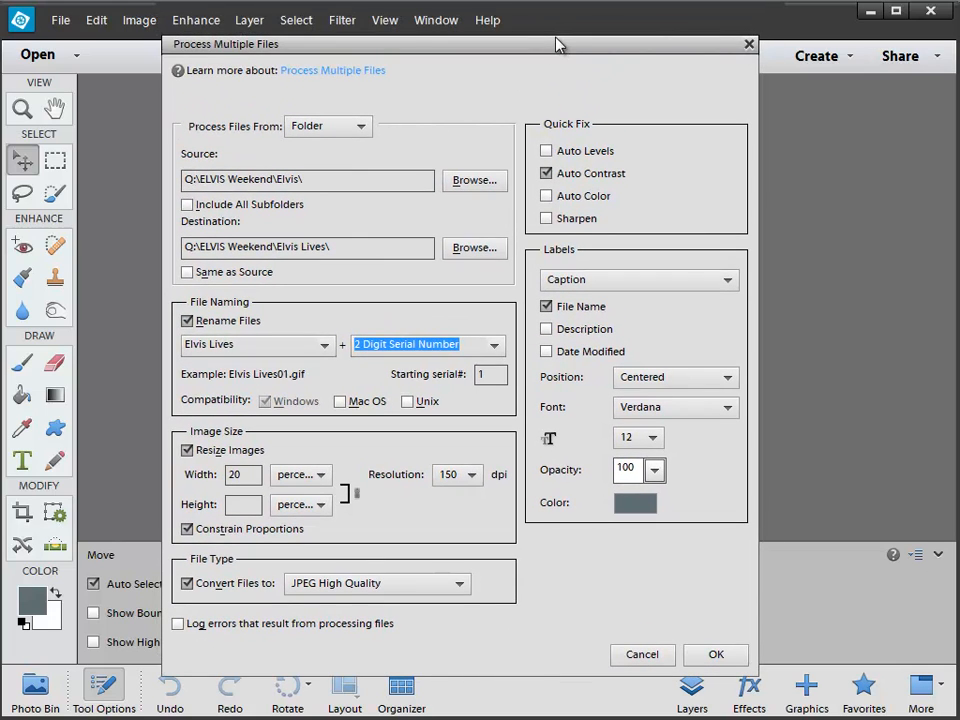
mouse_move(518, 180)
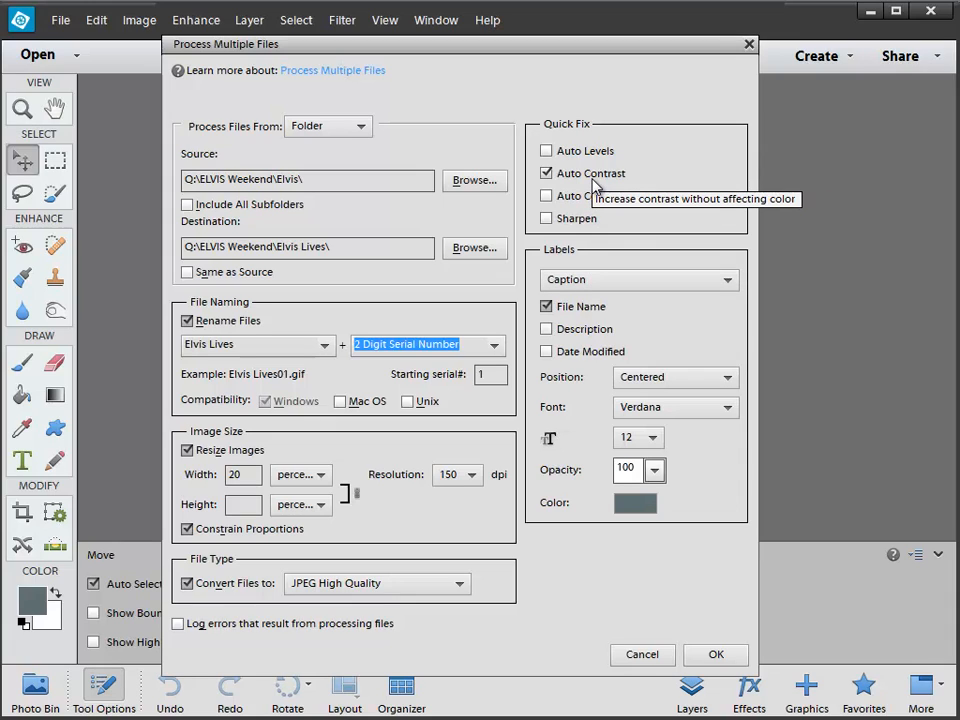
mouse_move(600, 160)
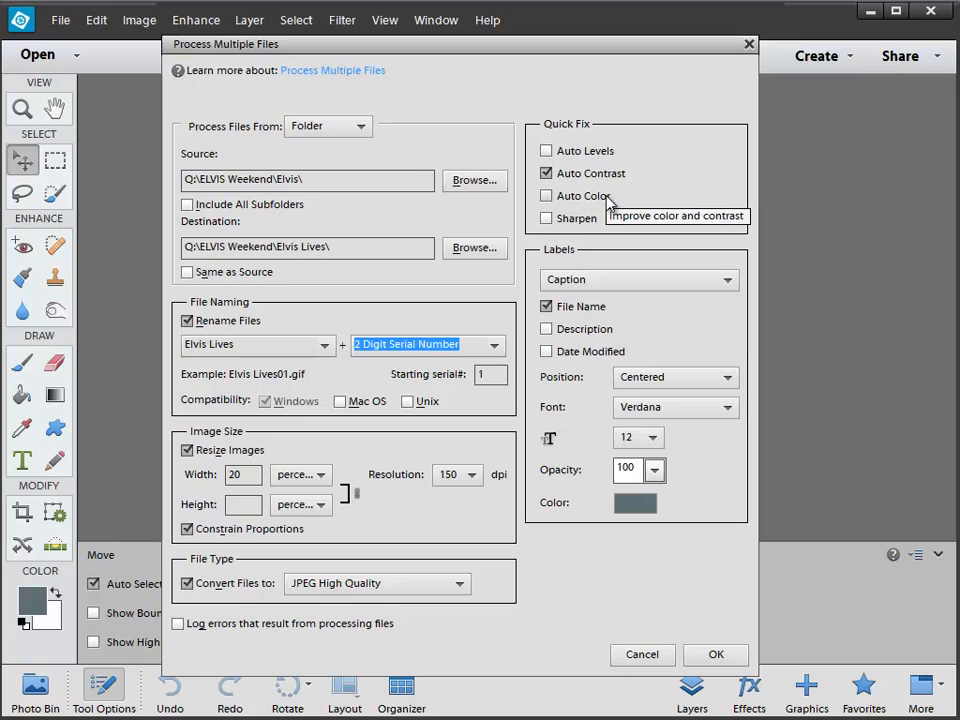
mouse_move(544, 230)
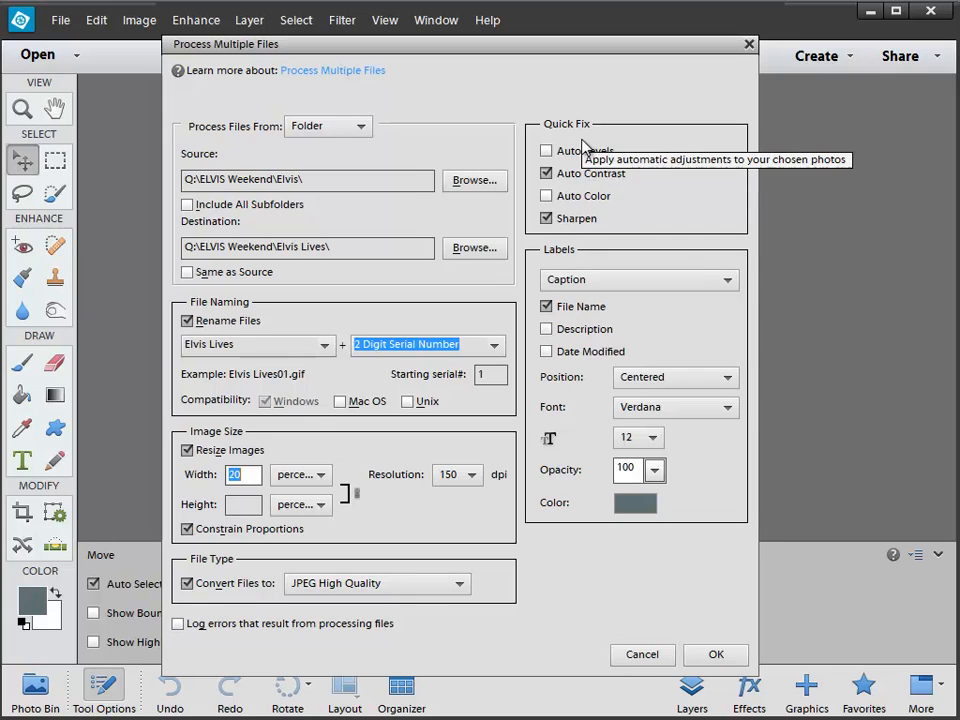
mouse_move(604, 196)
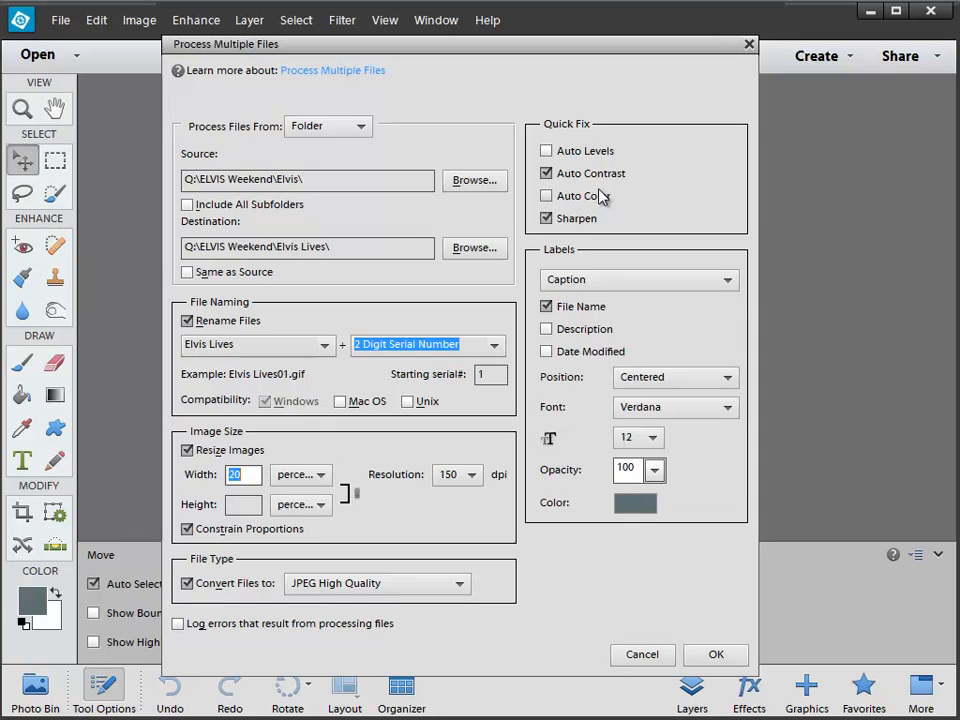
mouse_move(560, 224)
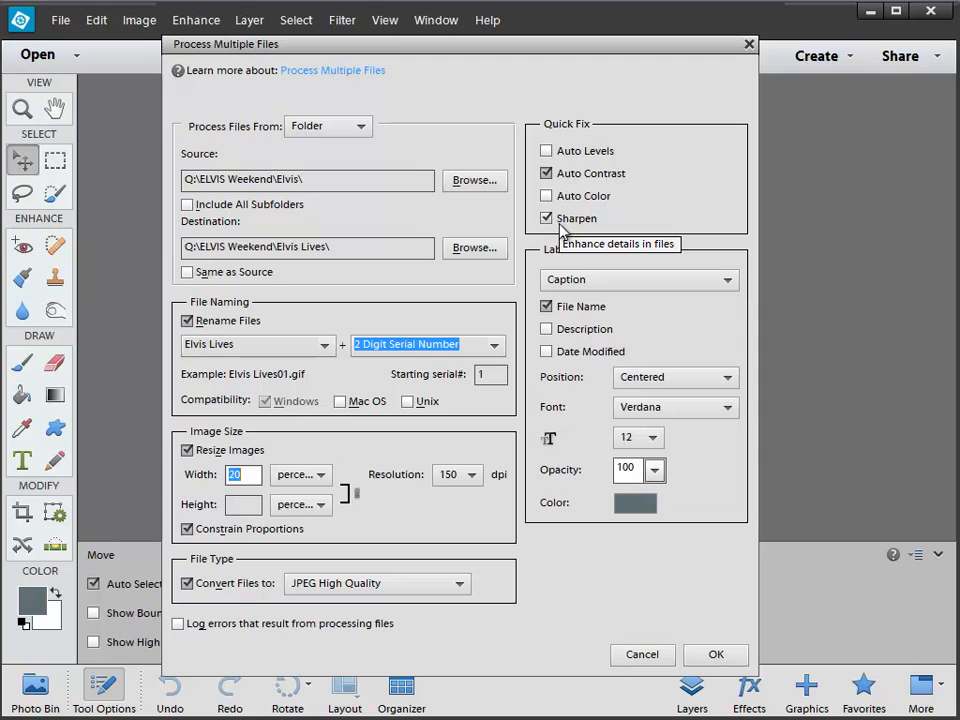
mouse_move(490, 136)
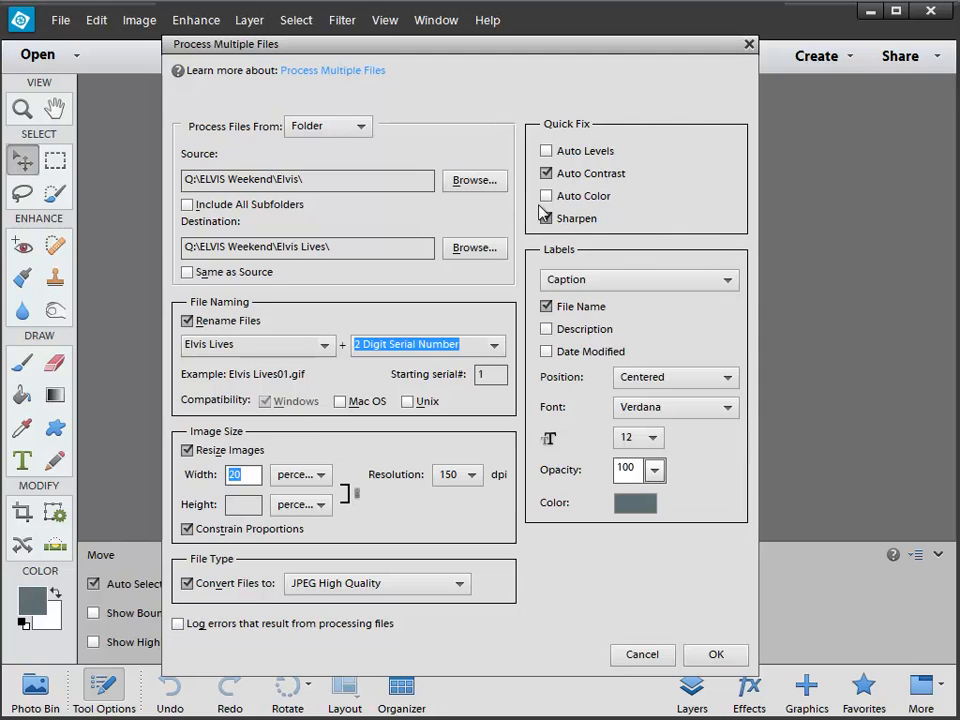
Enable Sharpen in Quick Fix alongside Auto Contrast.
click(546, 218)
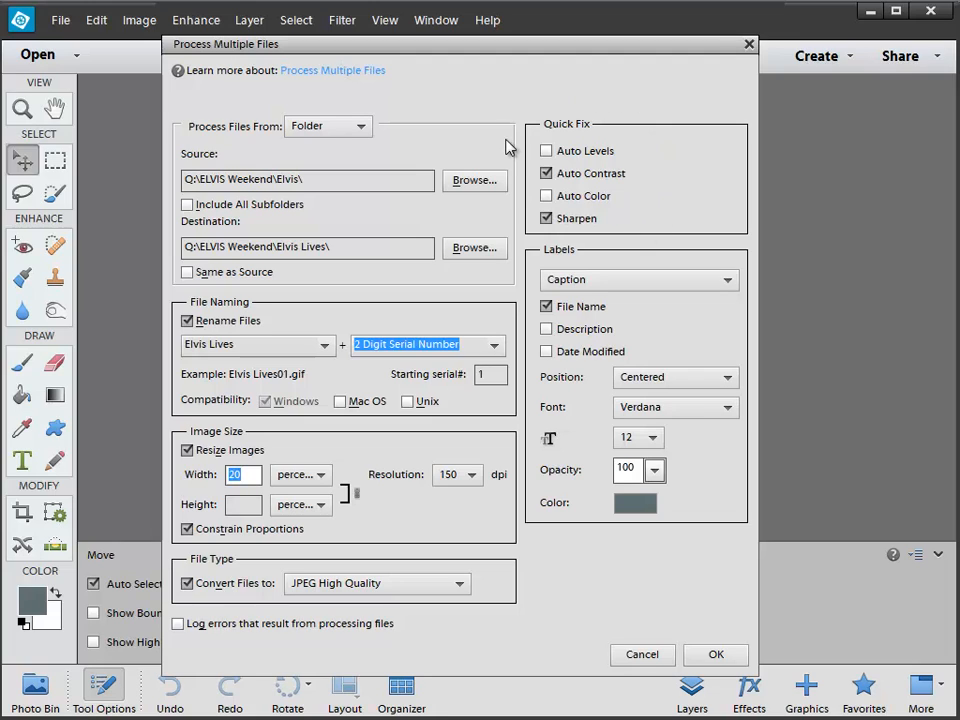
mouse_move(506, 148)
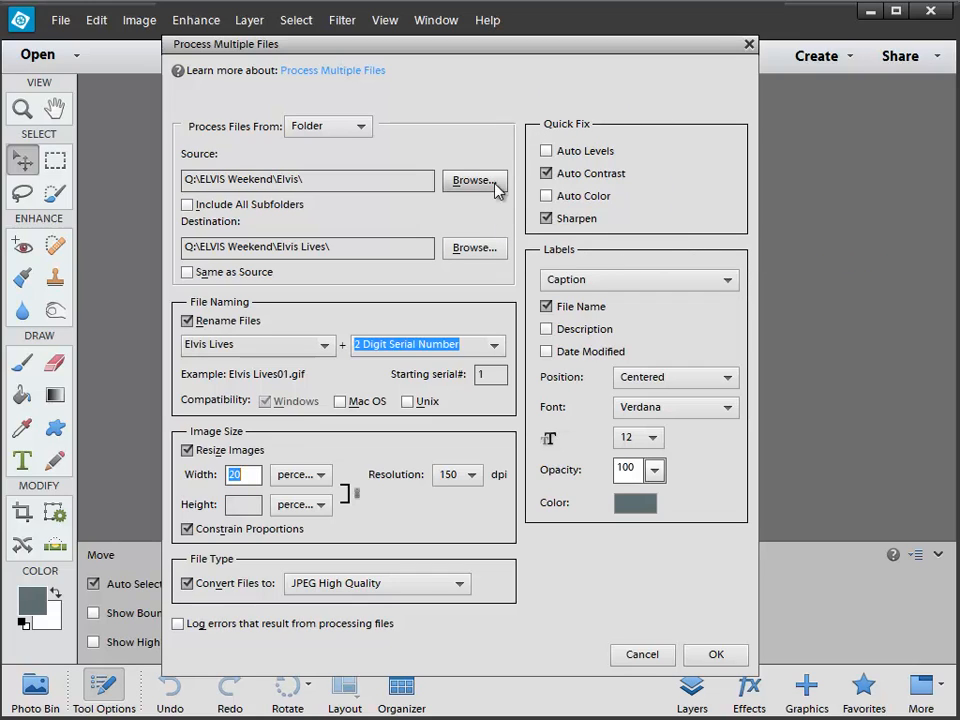
mouse_move(496, 238)
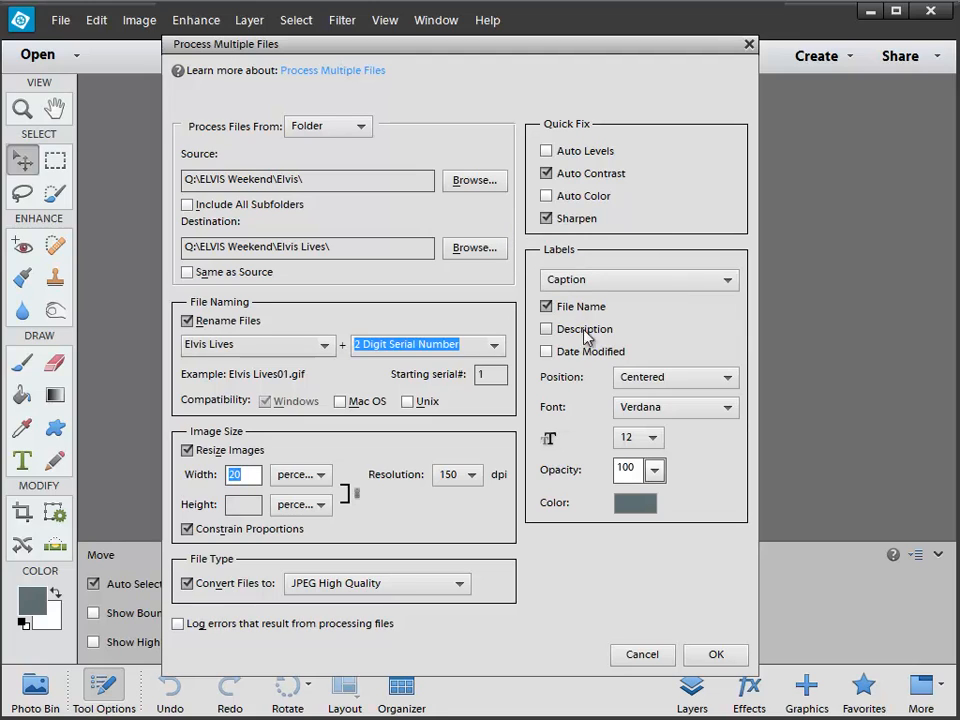
Switch labels to Watermark with custom text Robin Nichols in Verdana at 50% opacity.
click(638, 280)
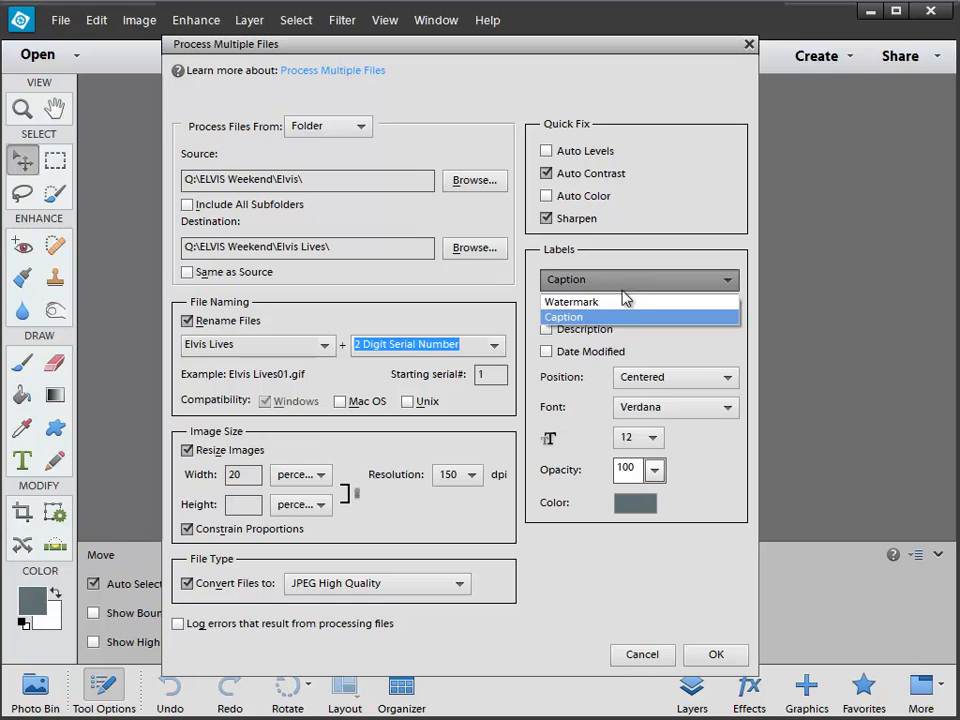
click(572, 300)
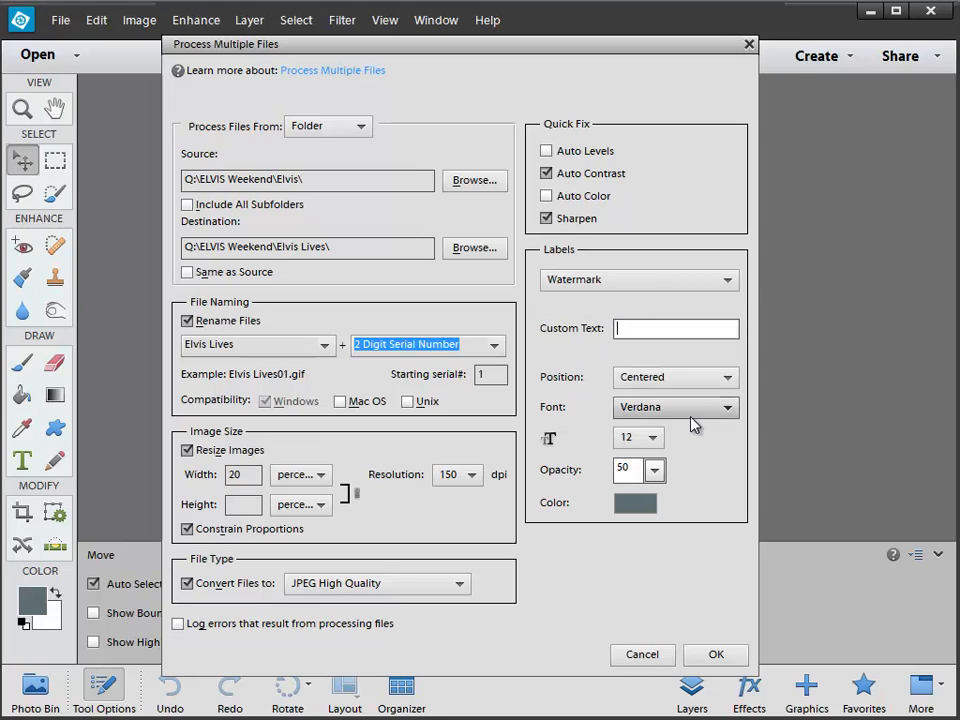
text(Robin Nchols)
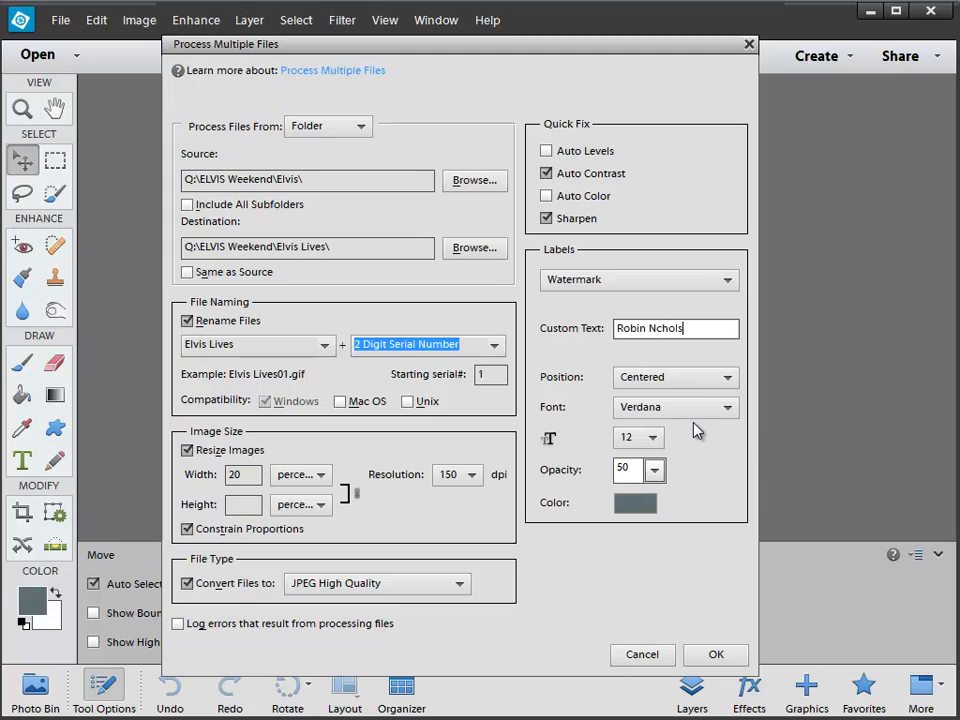
click(676, 328)
text(i)
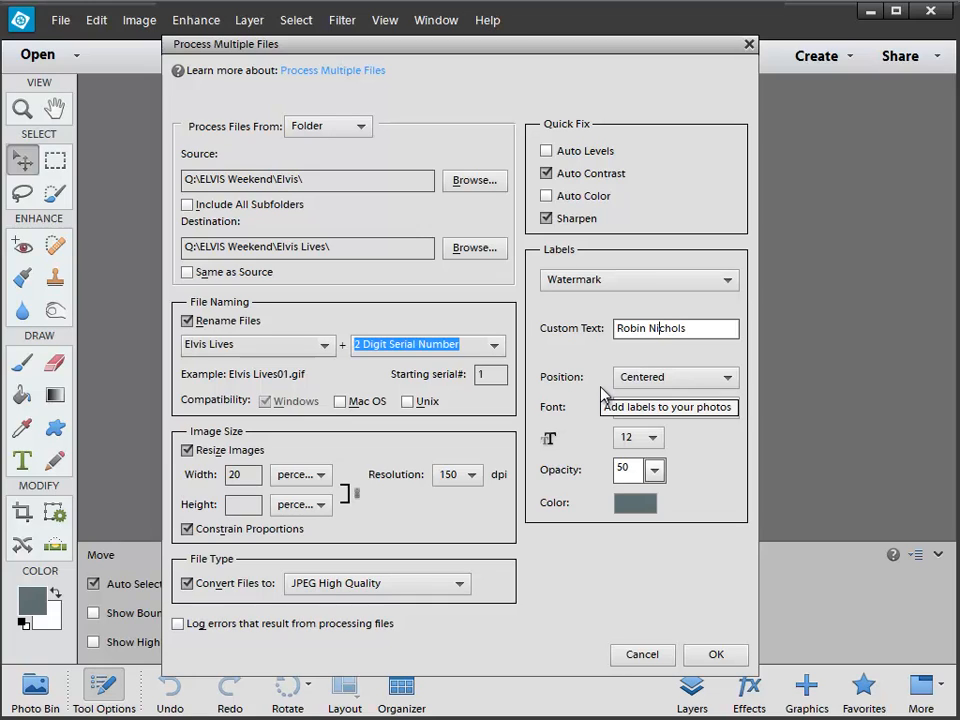
click(676, 406)
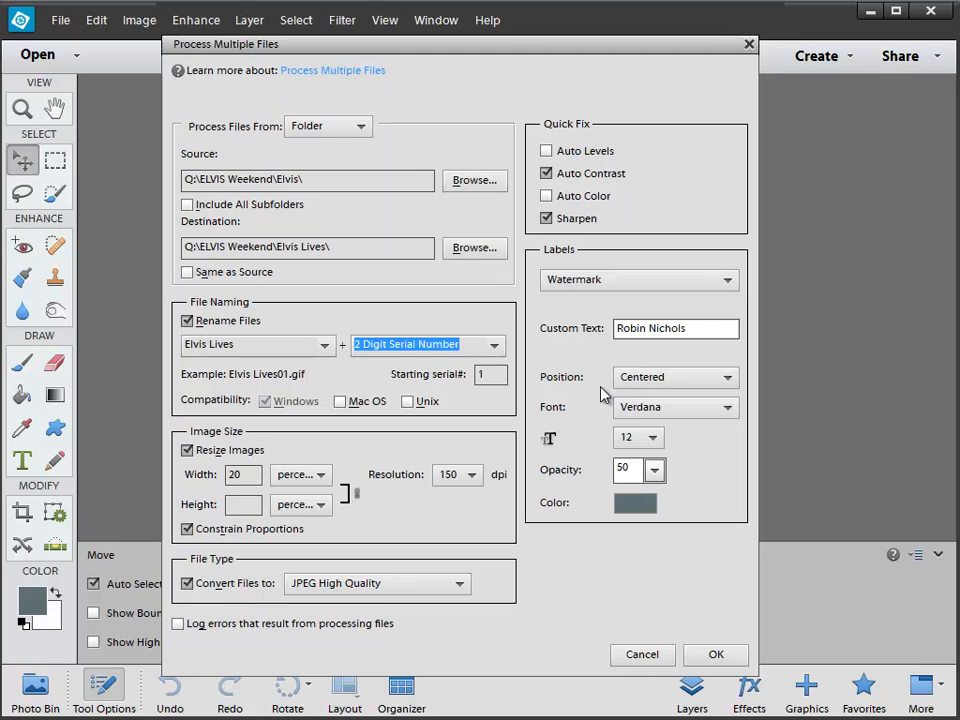
click(676, 376)
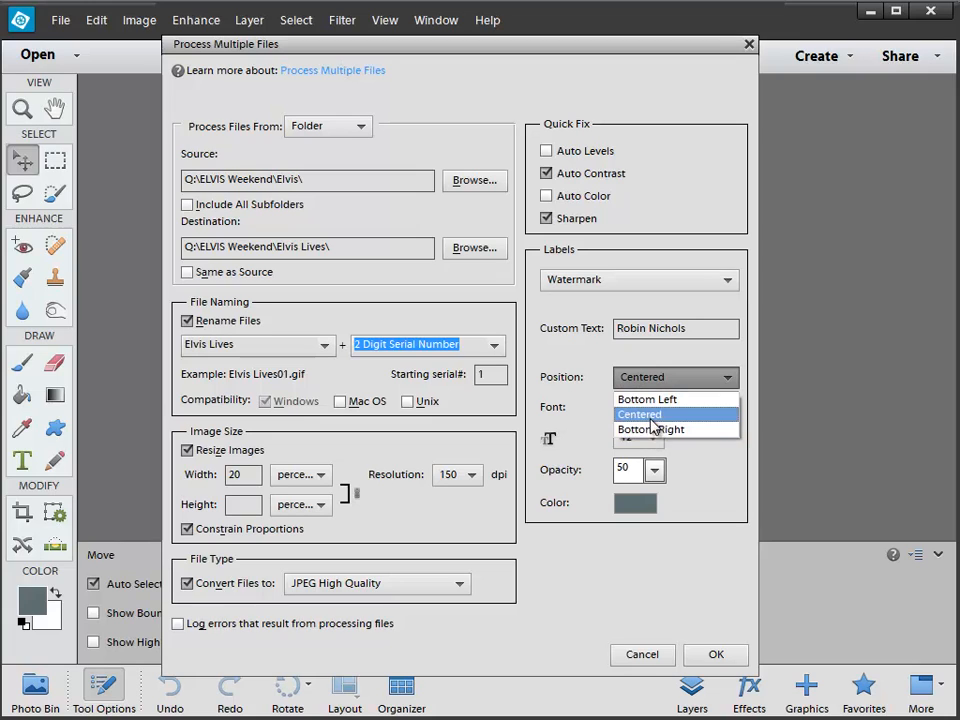
Position the watermark bottom left in pink, 36 point, at 20% opacity.
click(648, 400)
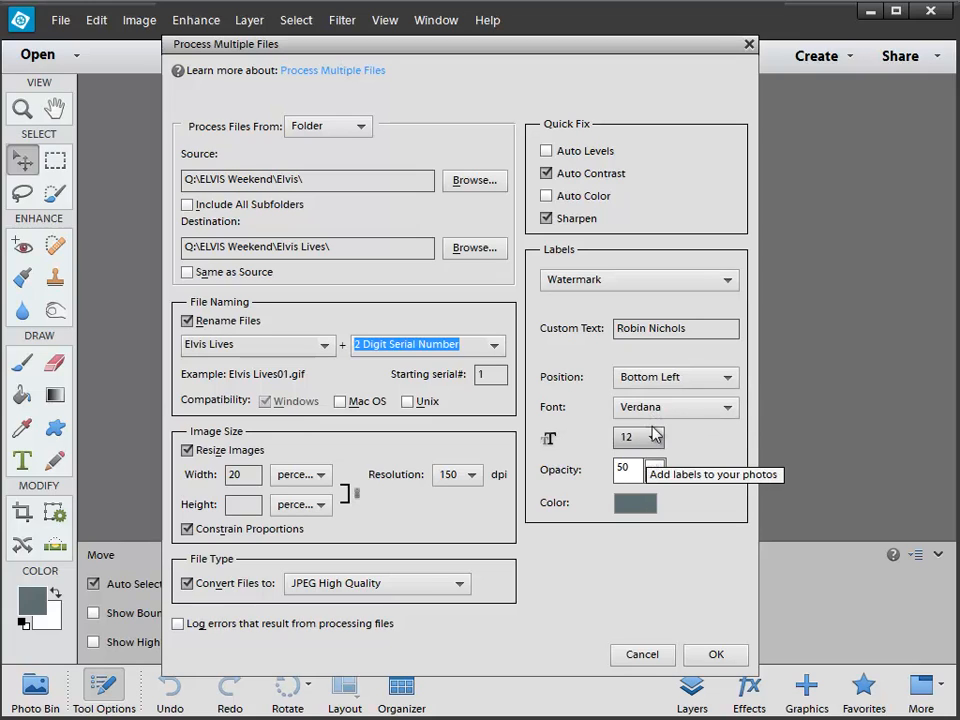
mouse_move(650, 436)
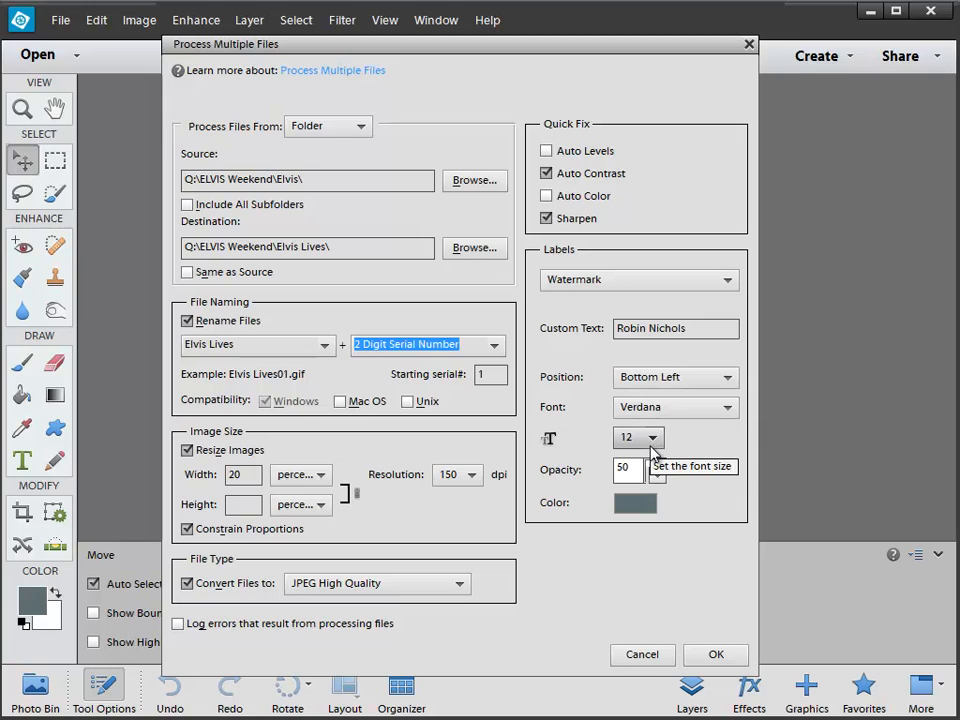
click(636, 504)
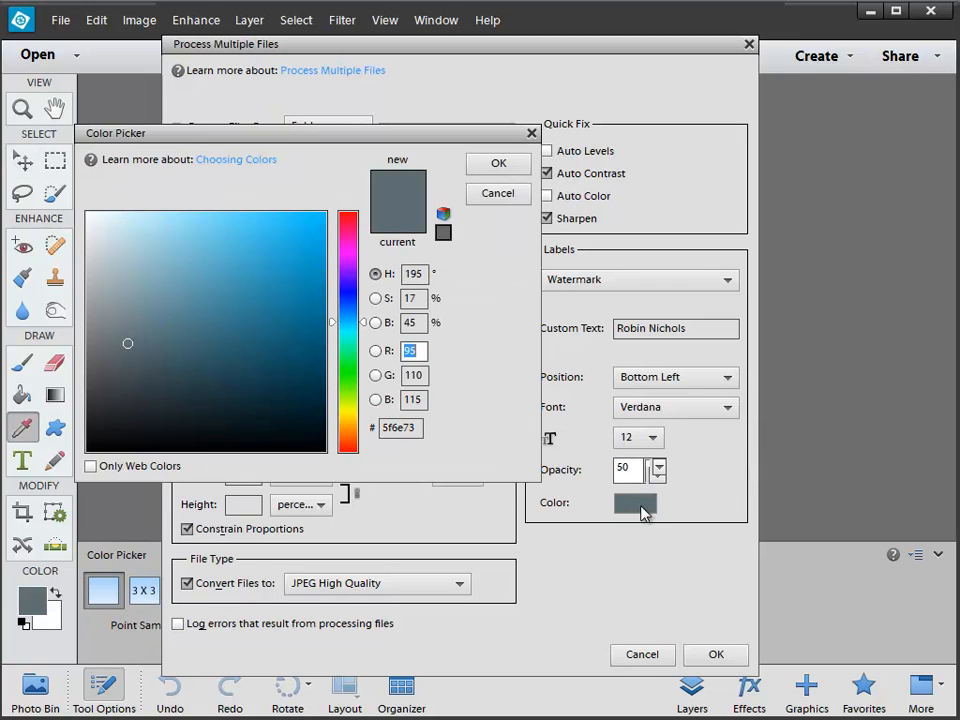
click(320, 224)
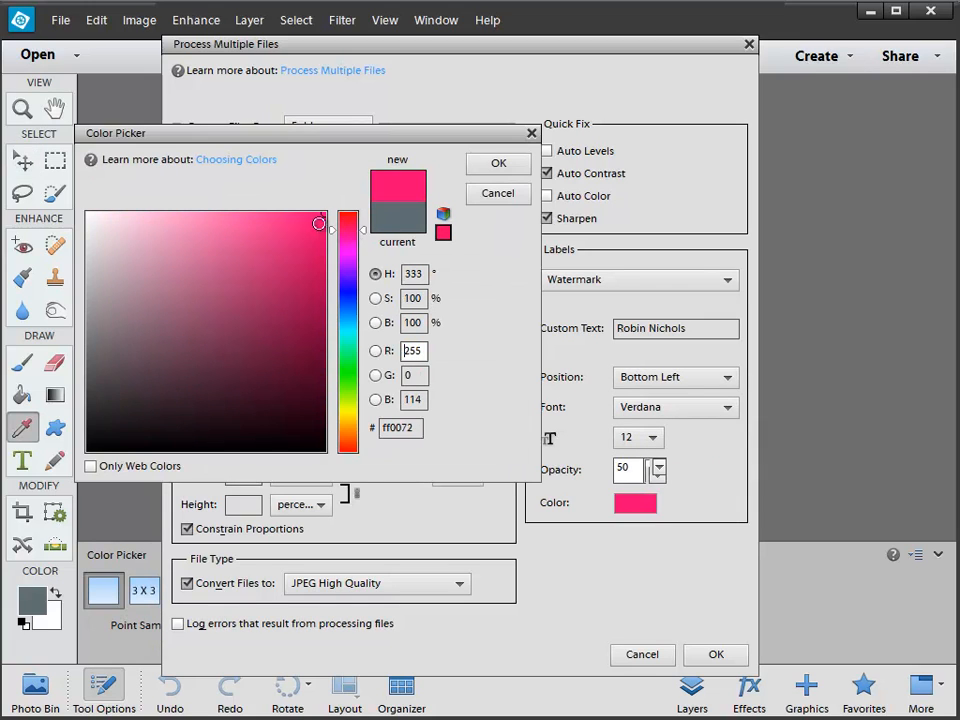
click(498, 164)
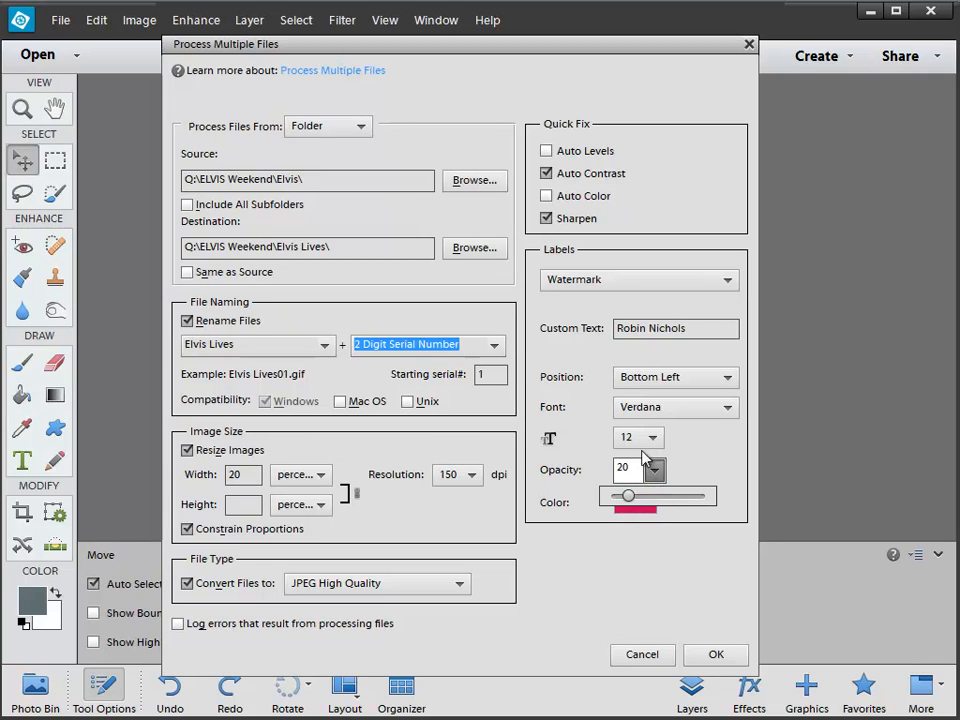
click(656, 436)
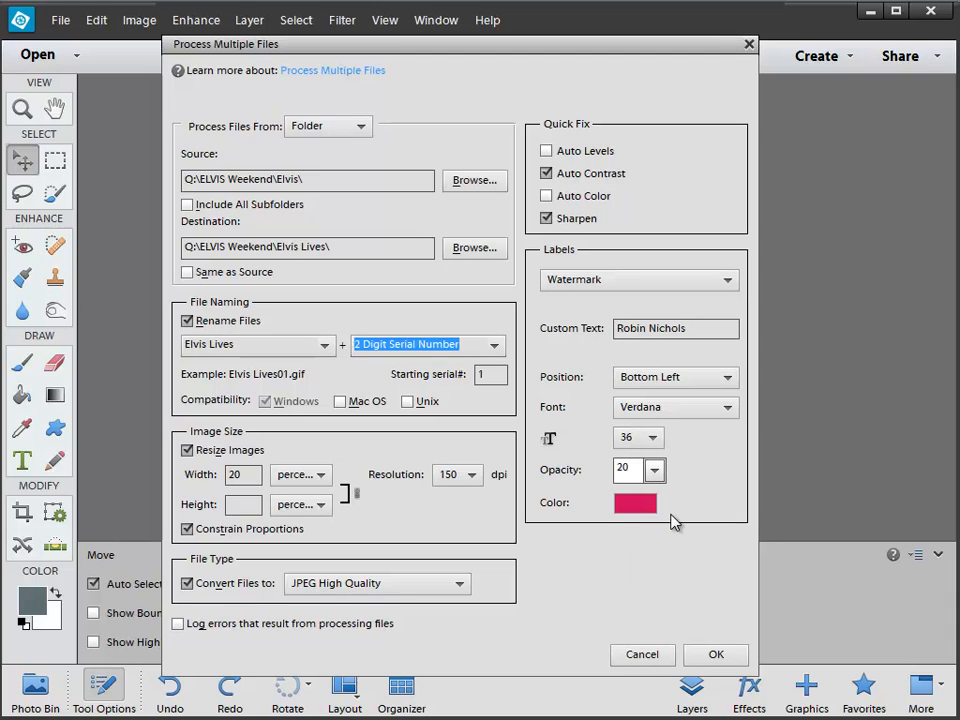
mouse_move(640, 568)
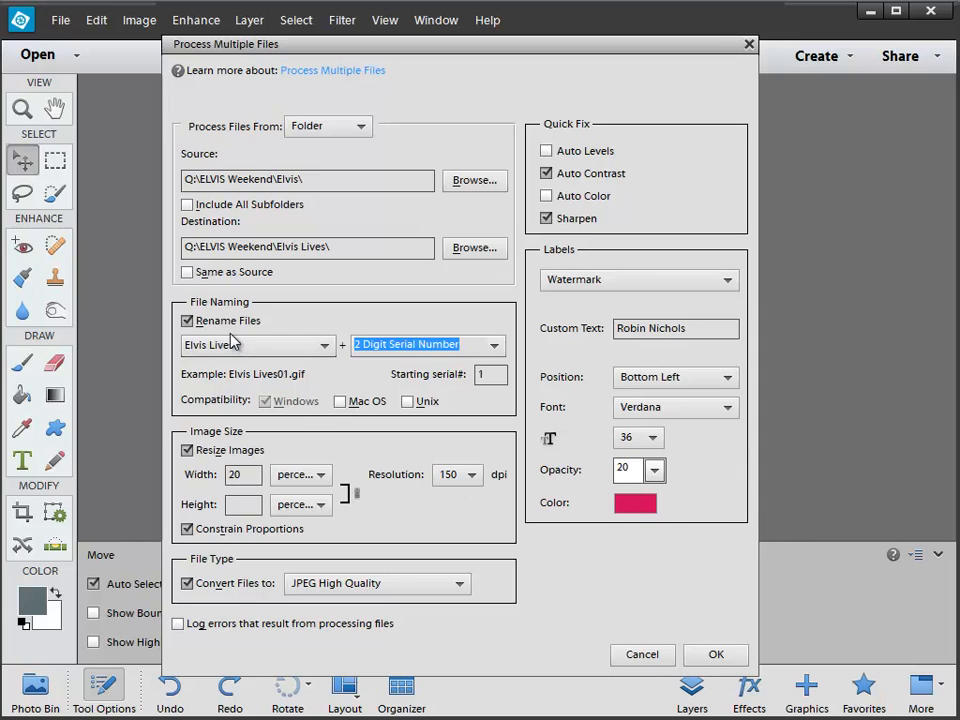
mouse_move(590, 322)
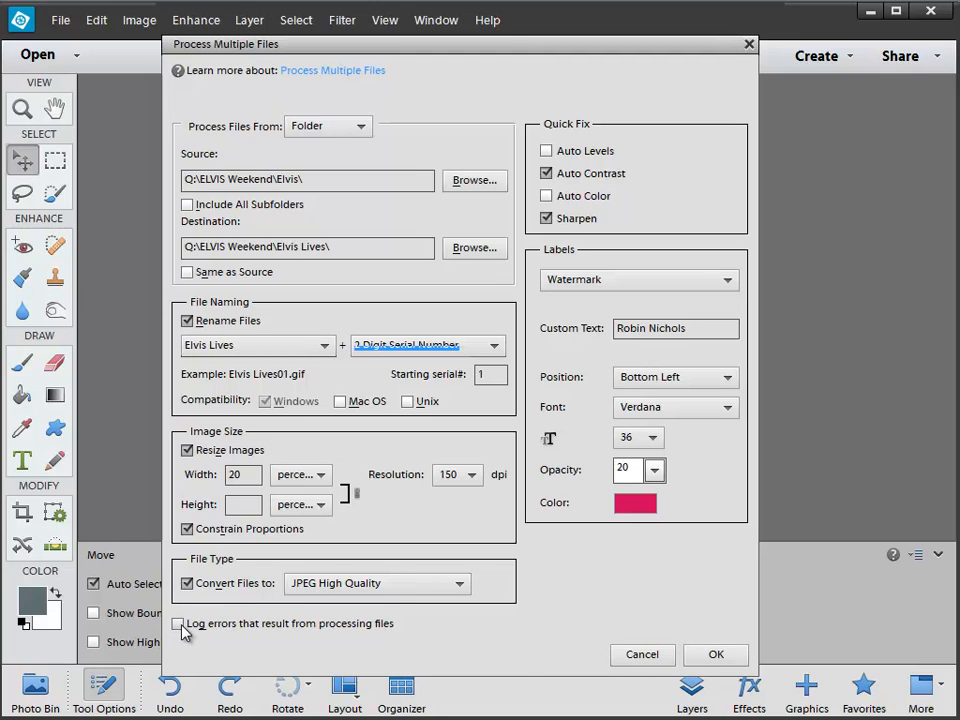
mouse_move(184, 628)
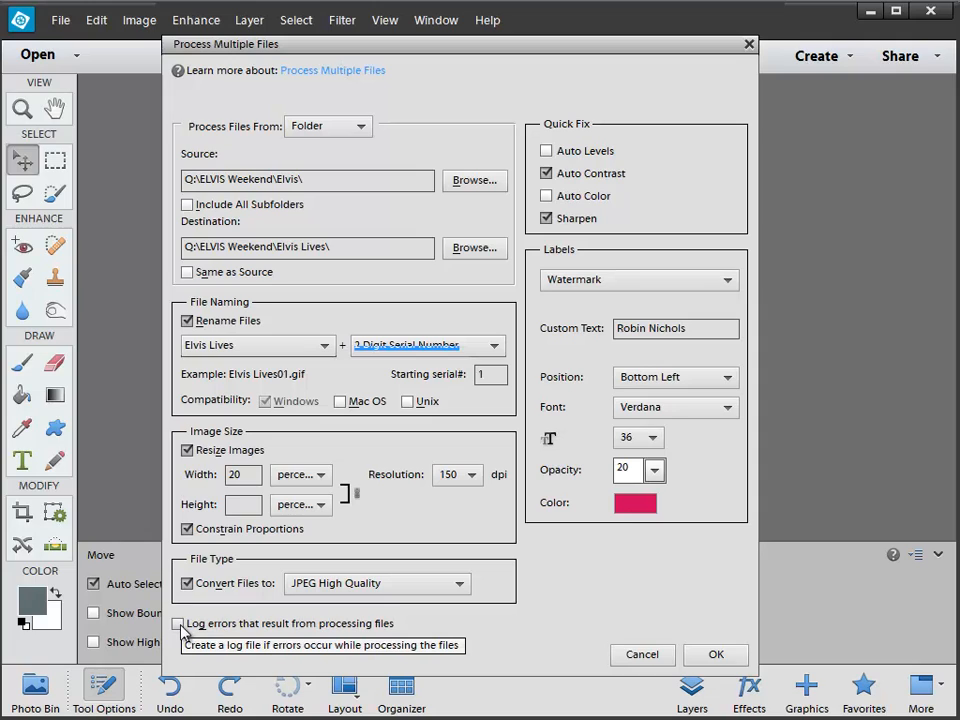
mouse_move(338, 644)
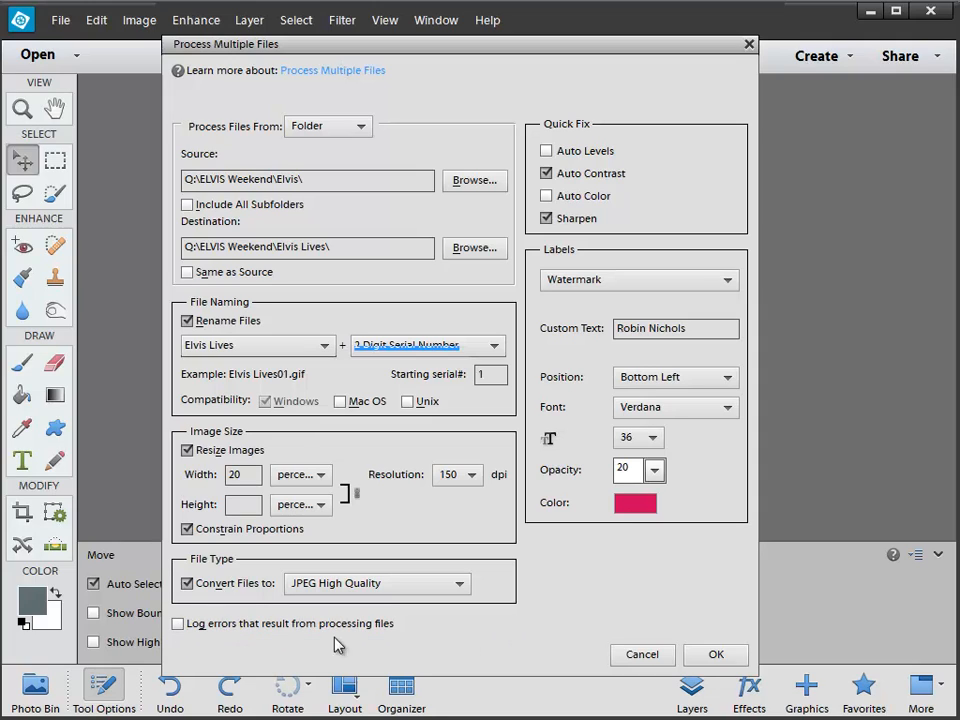
mouse_move(518, 664)
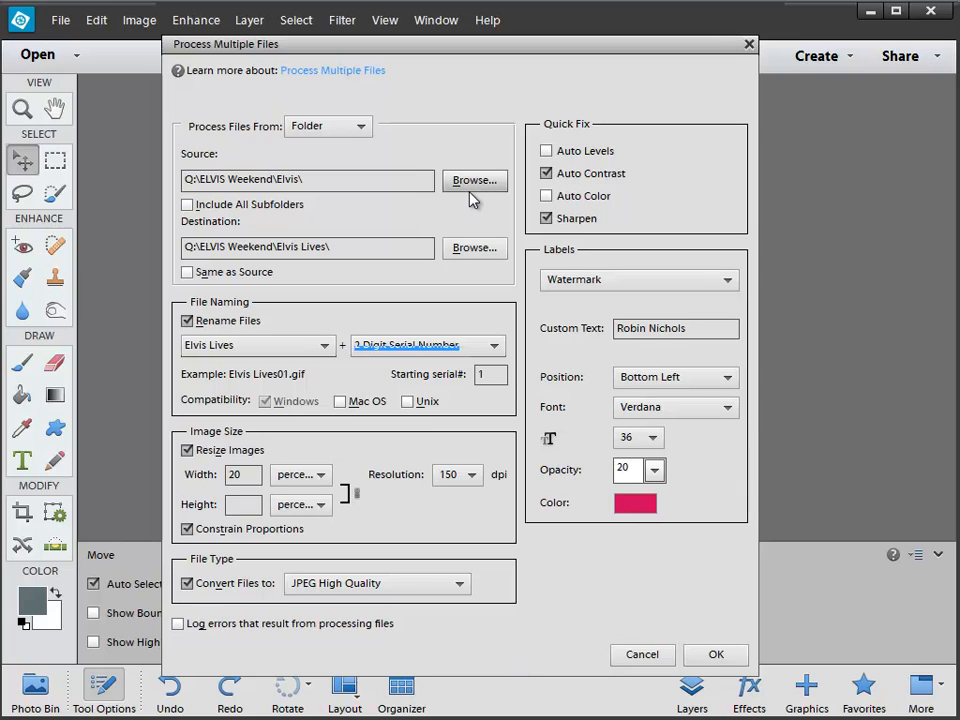
mouse_move(474, 248)
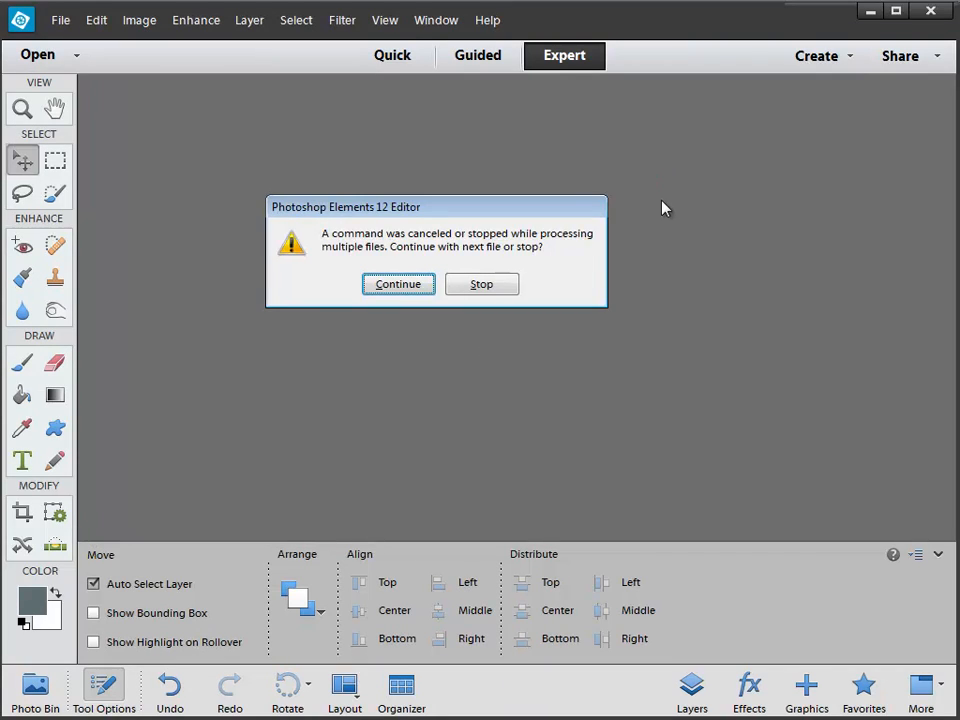
mouse_move(110, 218)
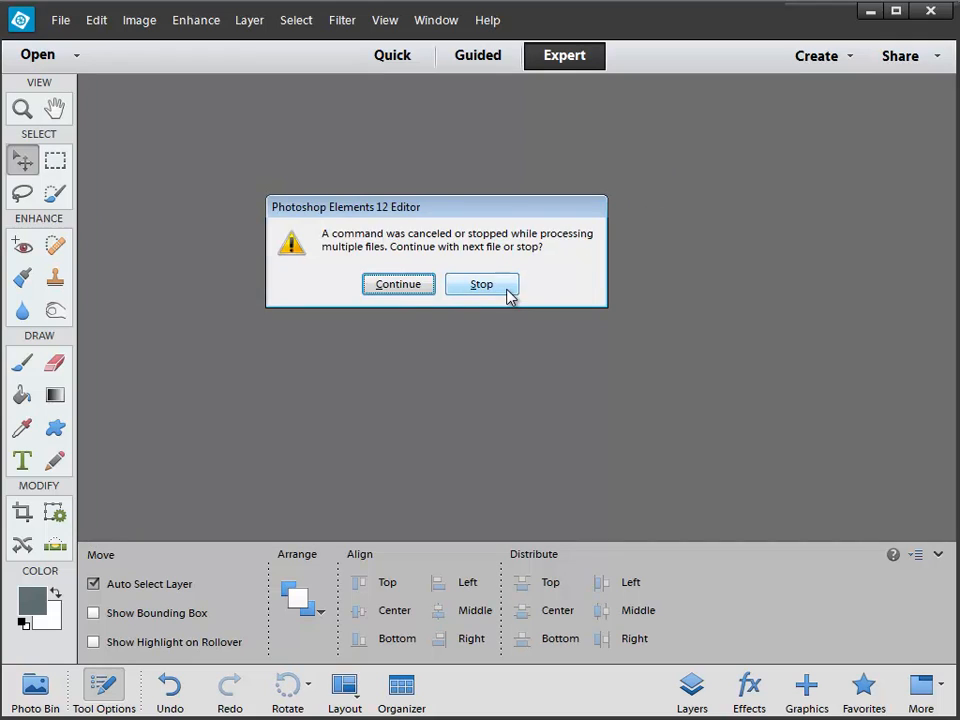
Stop the batch at the warning, leaving Elvis Lives02.jpg open.
click(482, 284)
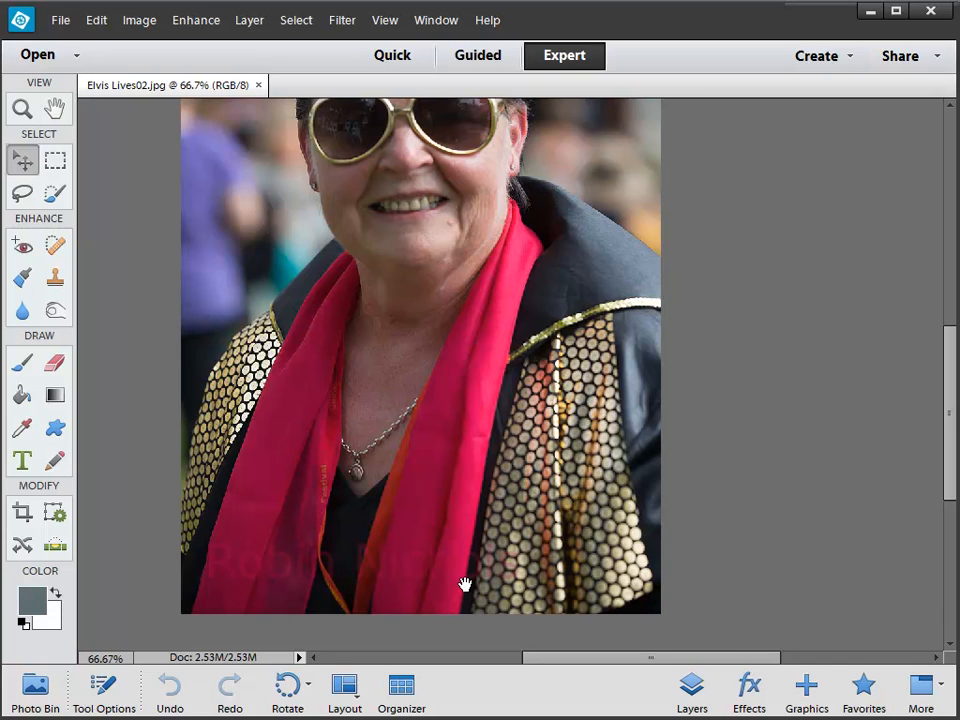
mouse_move(378, 472)
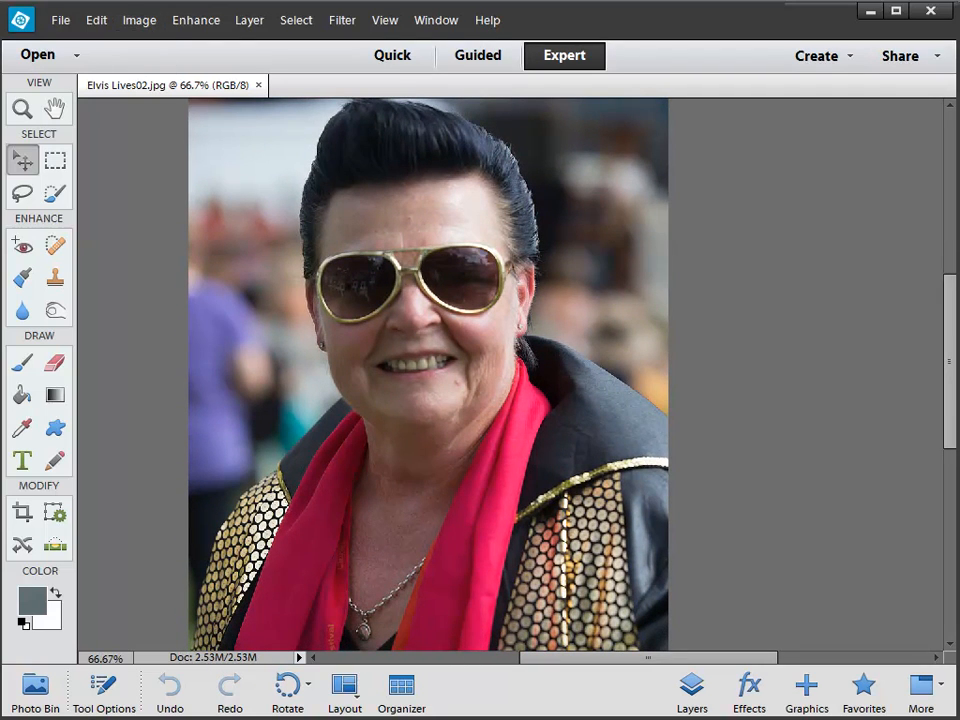
Review Elvis Lives02's properties in the Elvis Lives folder, confirming a 190 KB JPG.
click(36, 54)
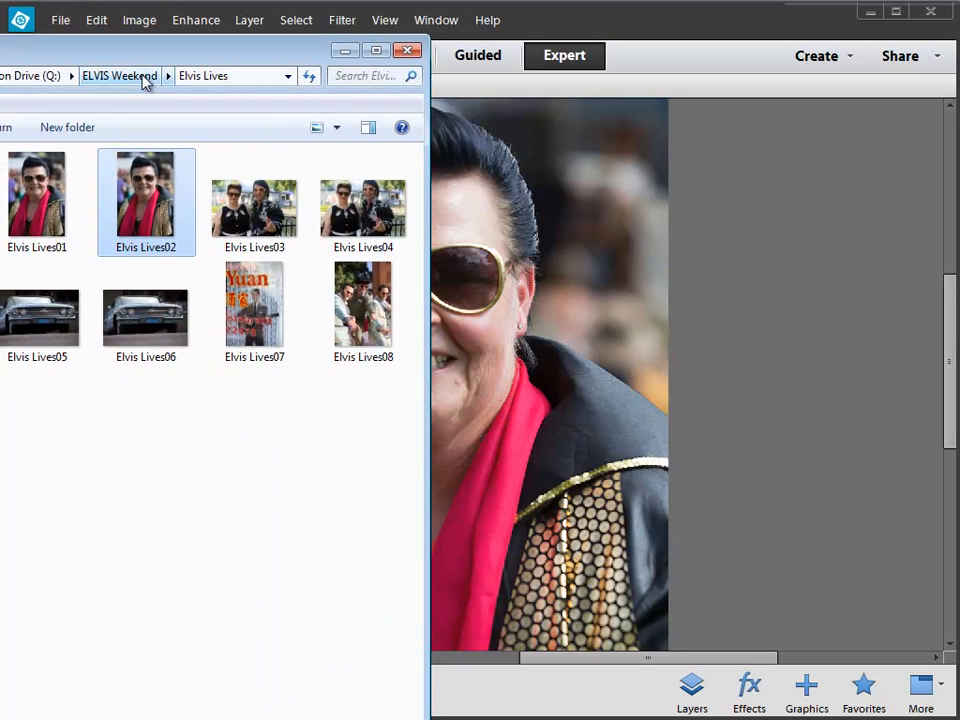
right_click(144, 200)
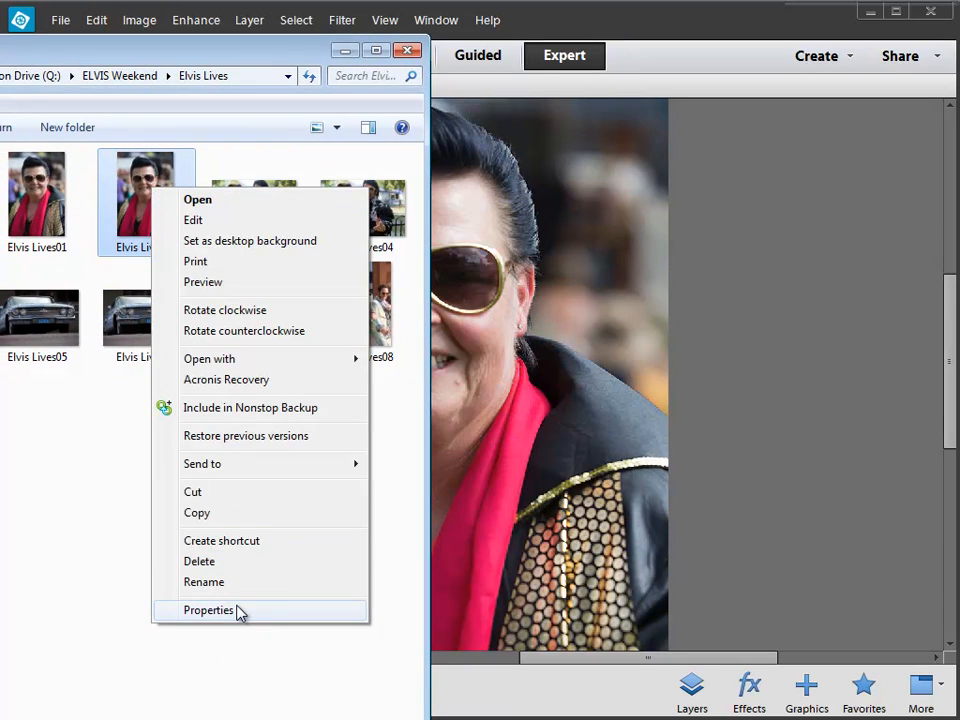
click(208, 610)
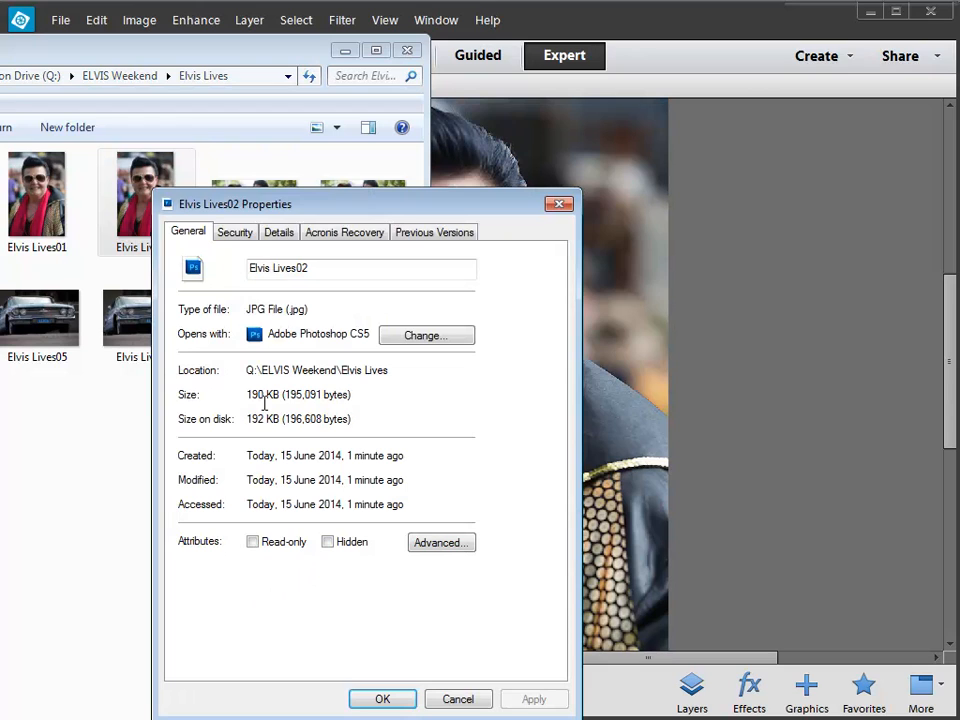
click(458, 700)
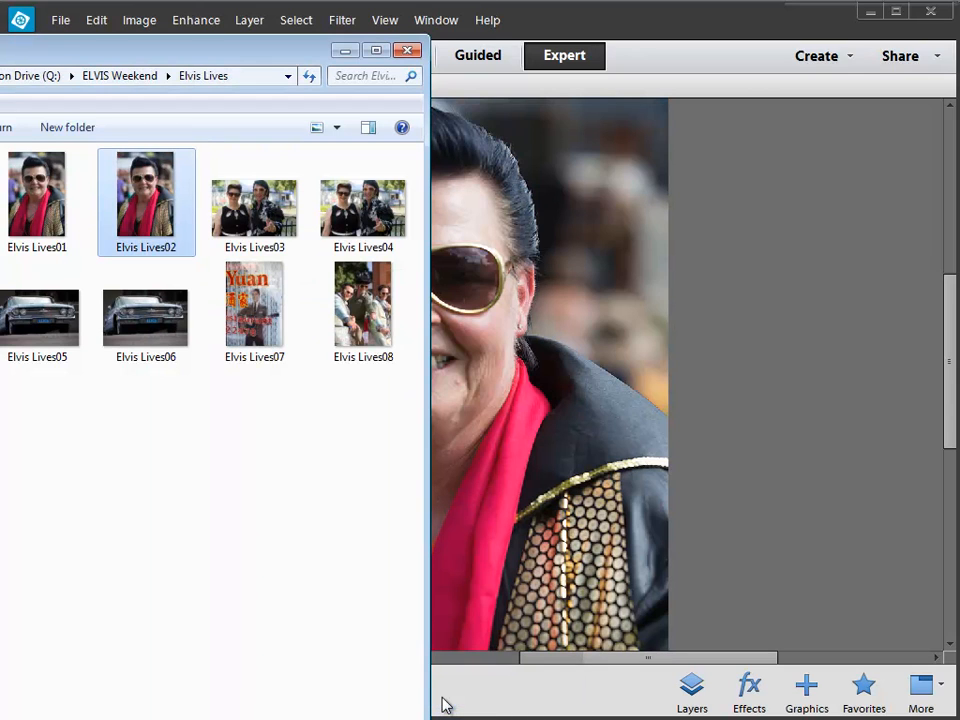